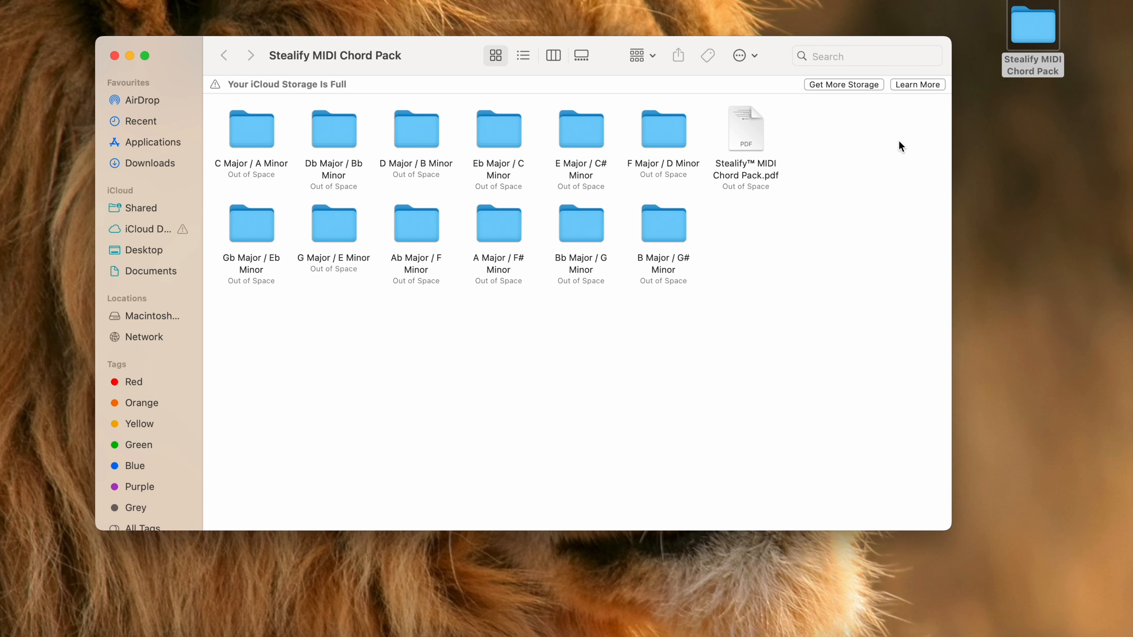
pyautogui.moveTo(354, 319)
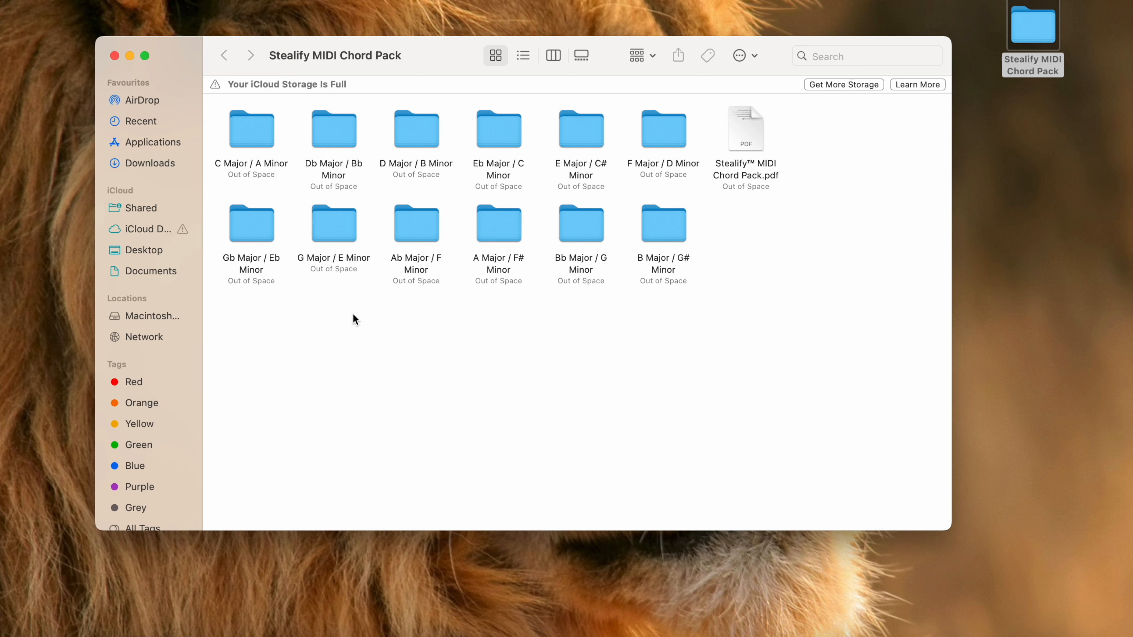
pyautogui.moveTo(551, 338)
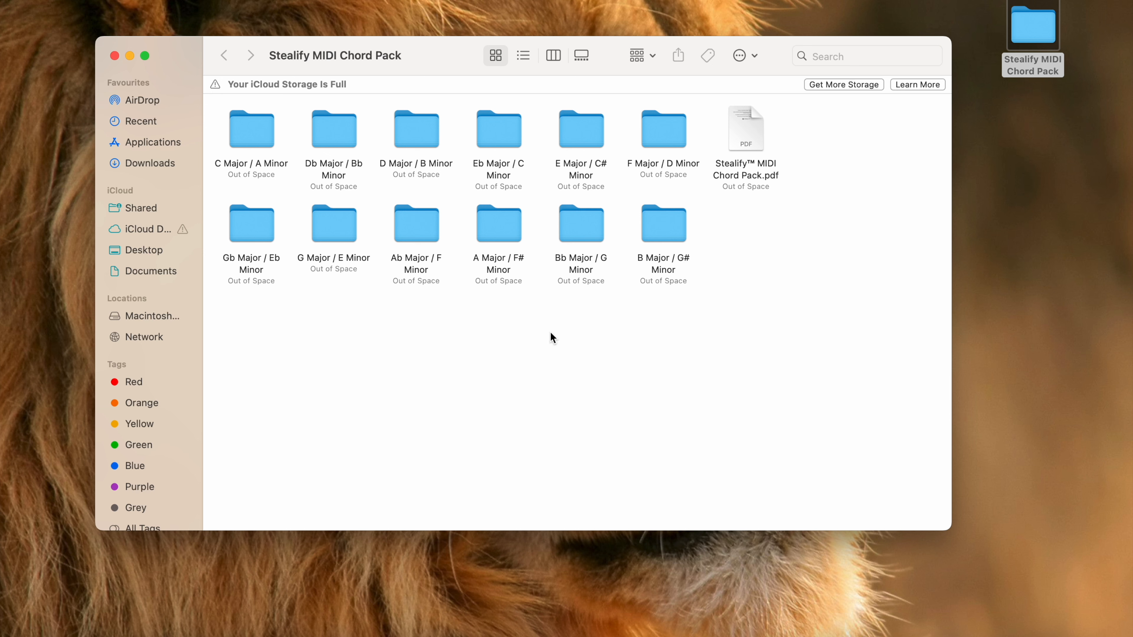
pyautogui.moveTo(598, 288)
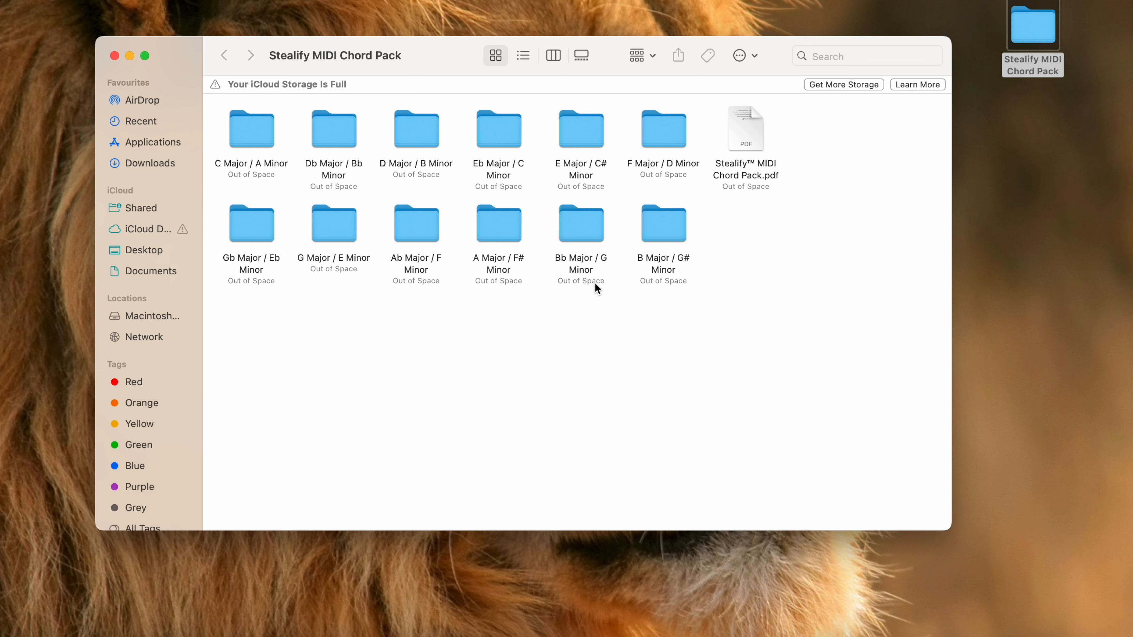
pyautogui.moveTo(360, 133)
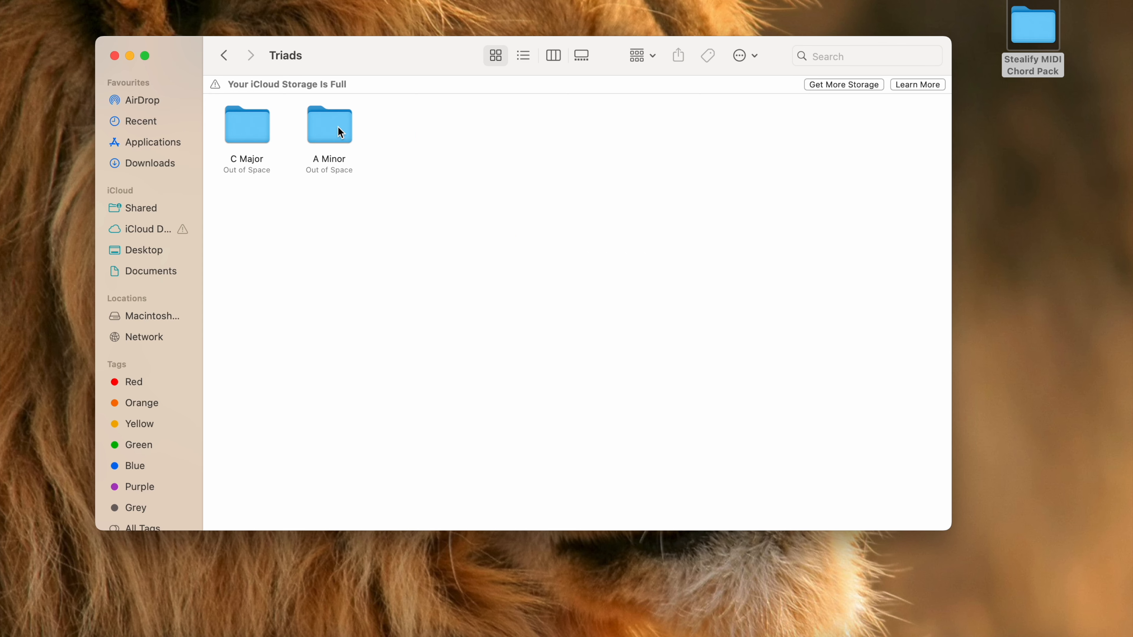
# Step: Open the A Minor folder inside the chord pack's Triads folder in Finder
pyautogui.doubleClick(329, 124)
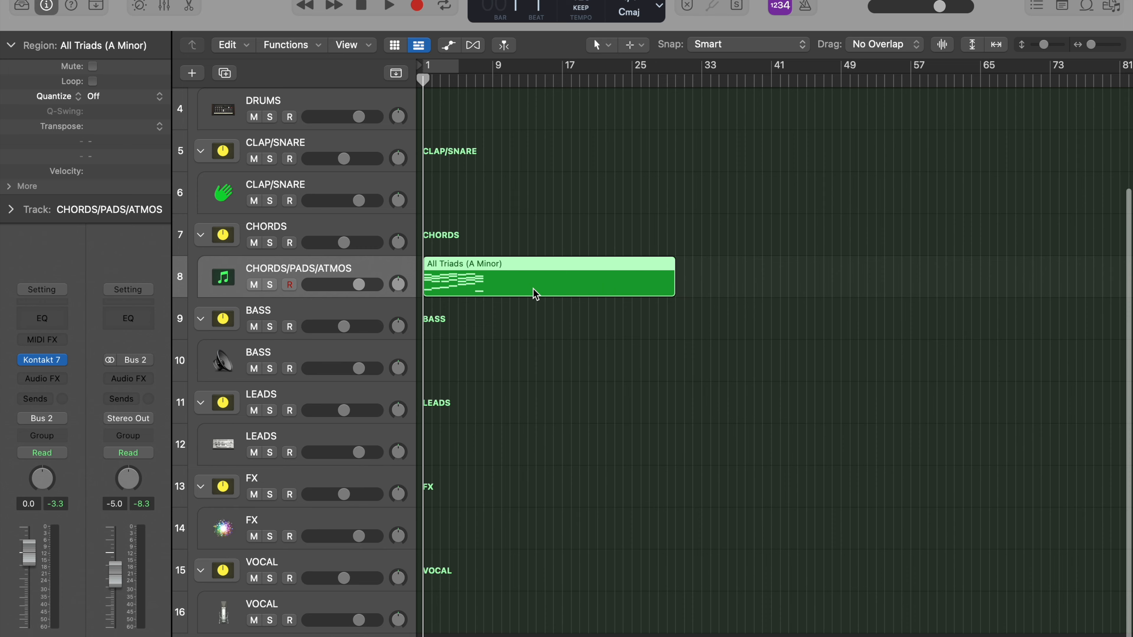
# Step: Show the All Triads (A Minor) region's notes in the Piano Roll
pyautogui.doubleClick(547, 280)
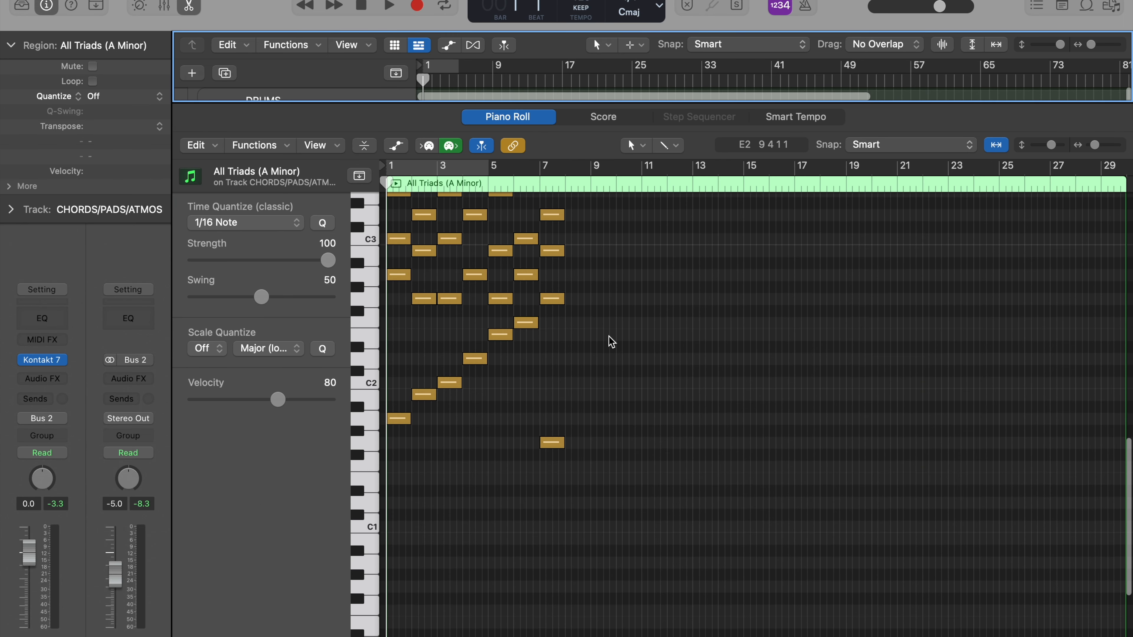
pyautogui.scroll(-3)
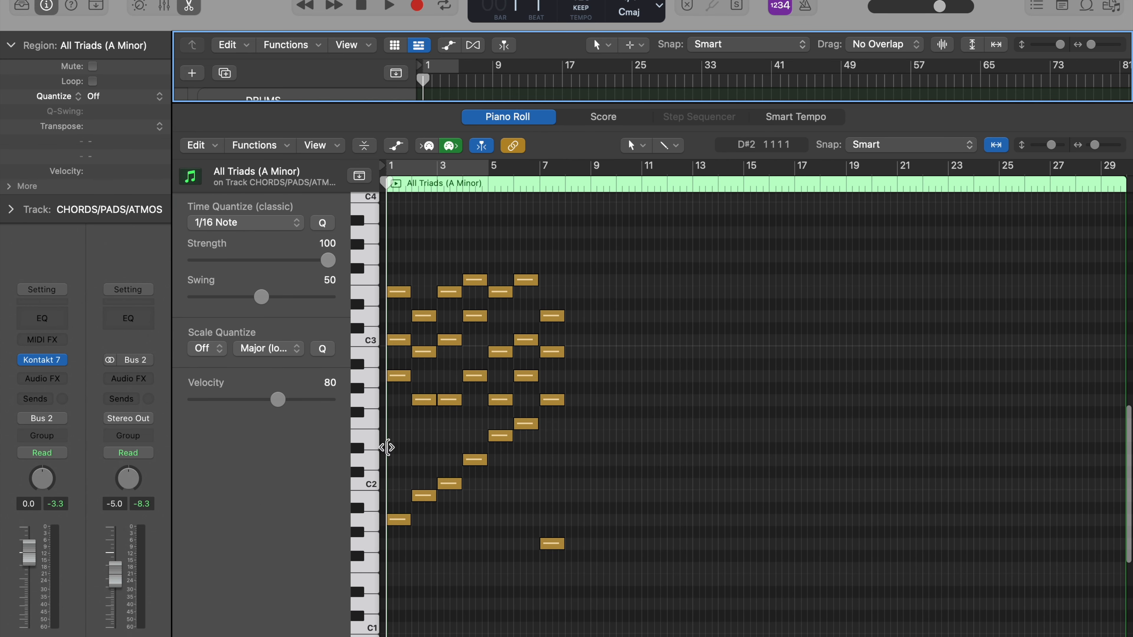
pyautogui.moveTo(422, 547)
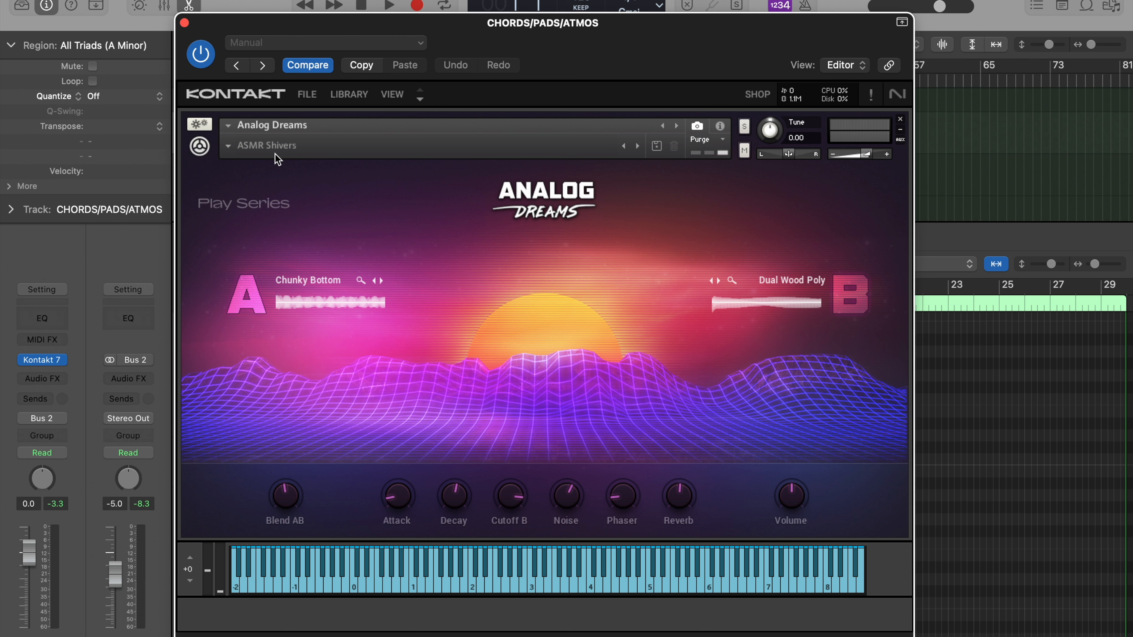
pyautogui.moveTo(413, 461)
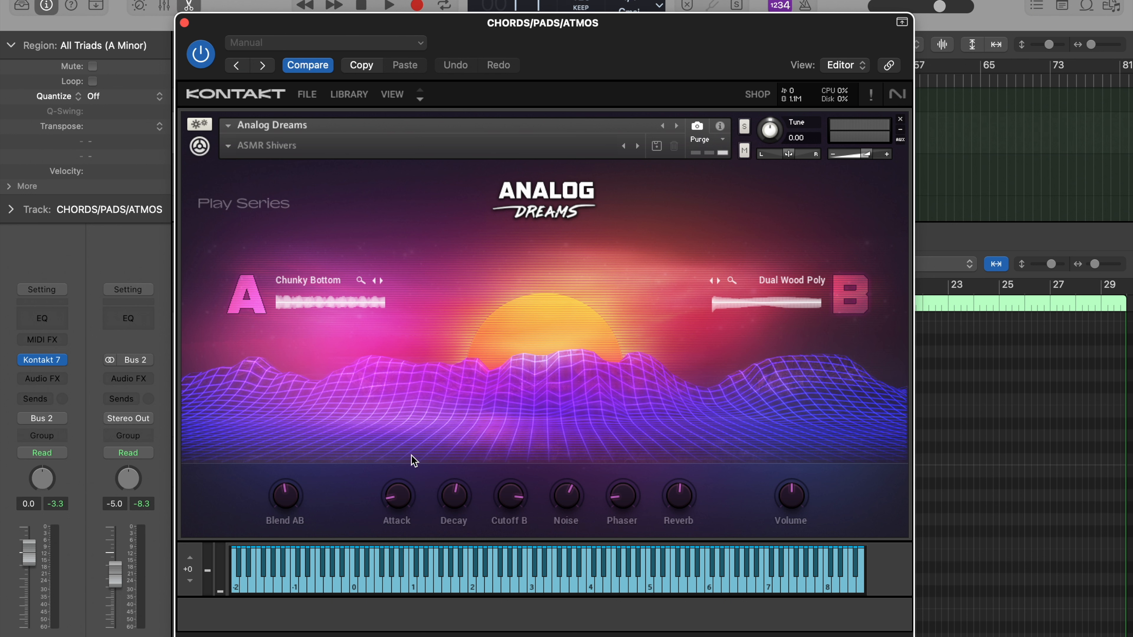
pyautogui.moveTo(574, 493)
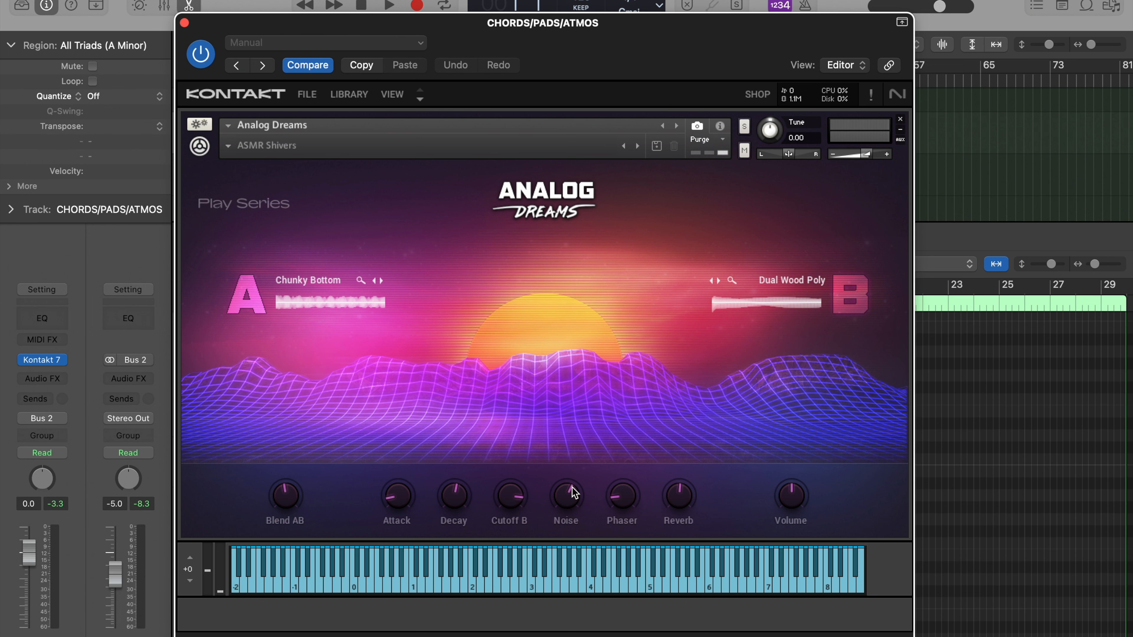
pyautogui.moveTo(724, 510)
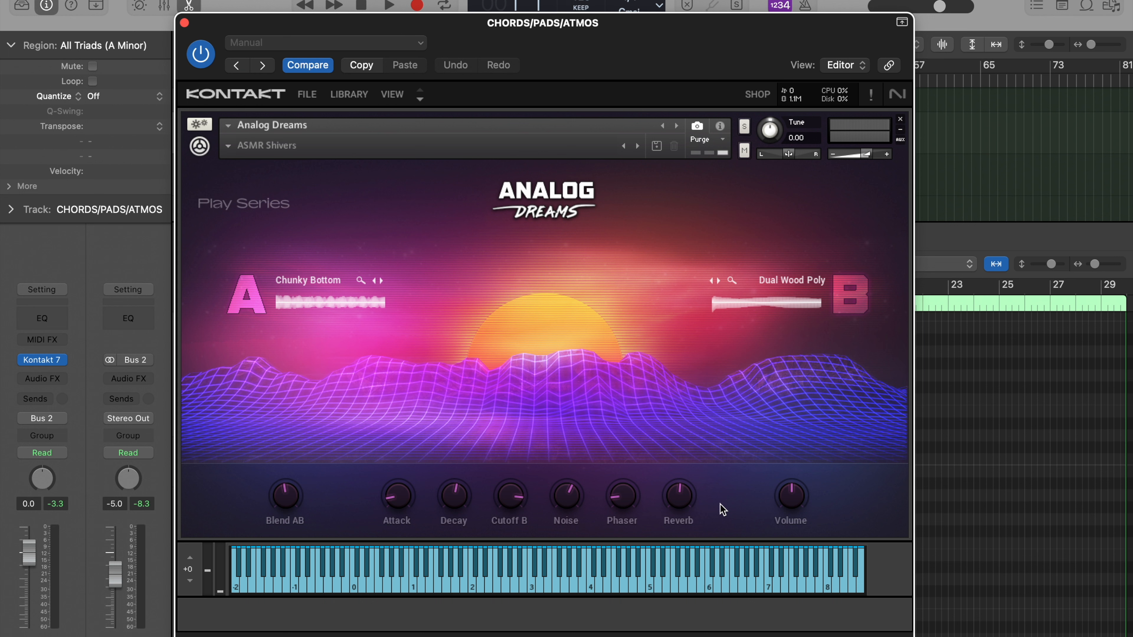
pyautogui.moveTo(283, 517)
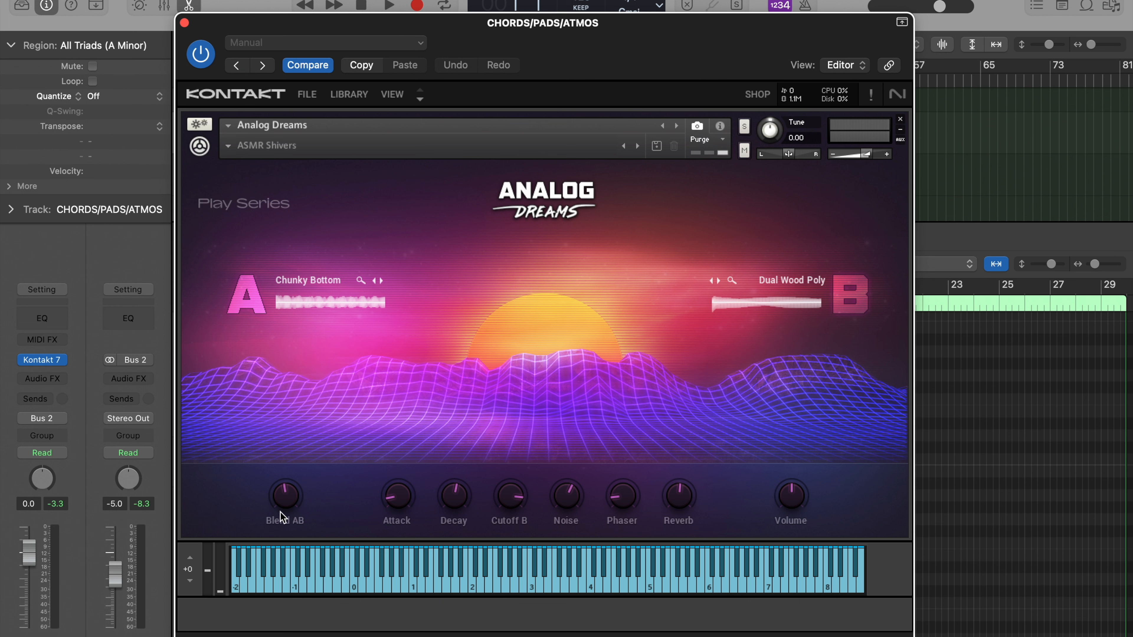
pyautogui.moveTo(325, 300)
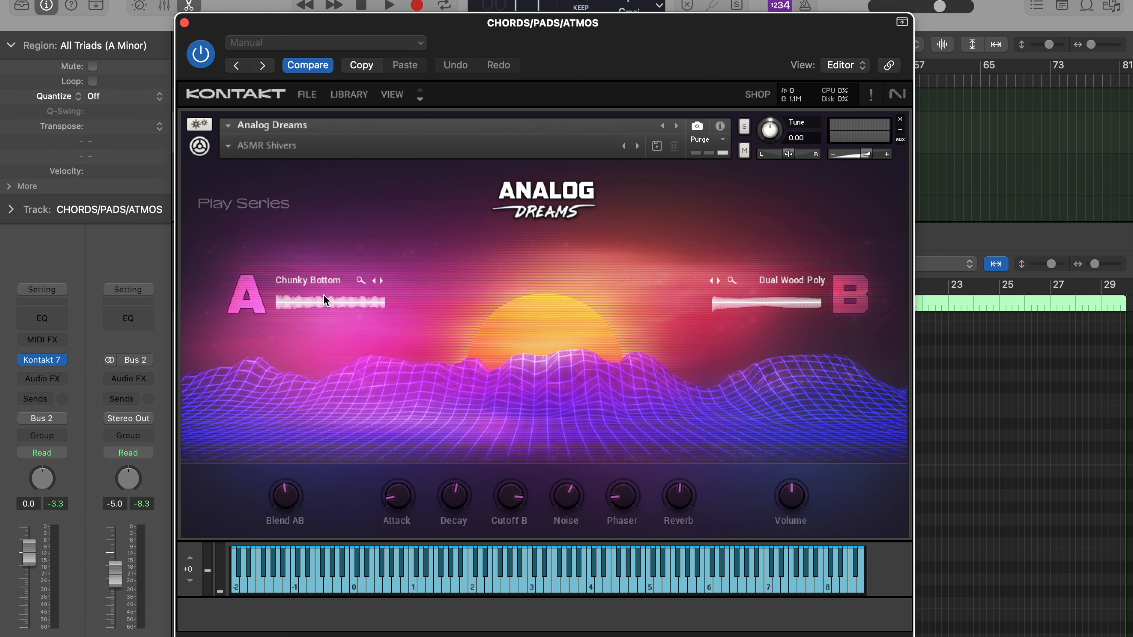
pyautogui.moveTo(782, 311)
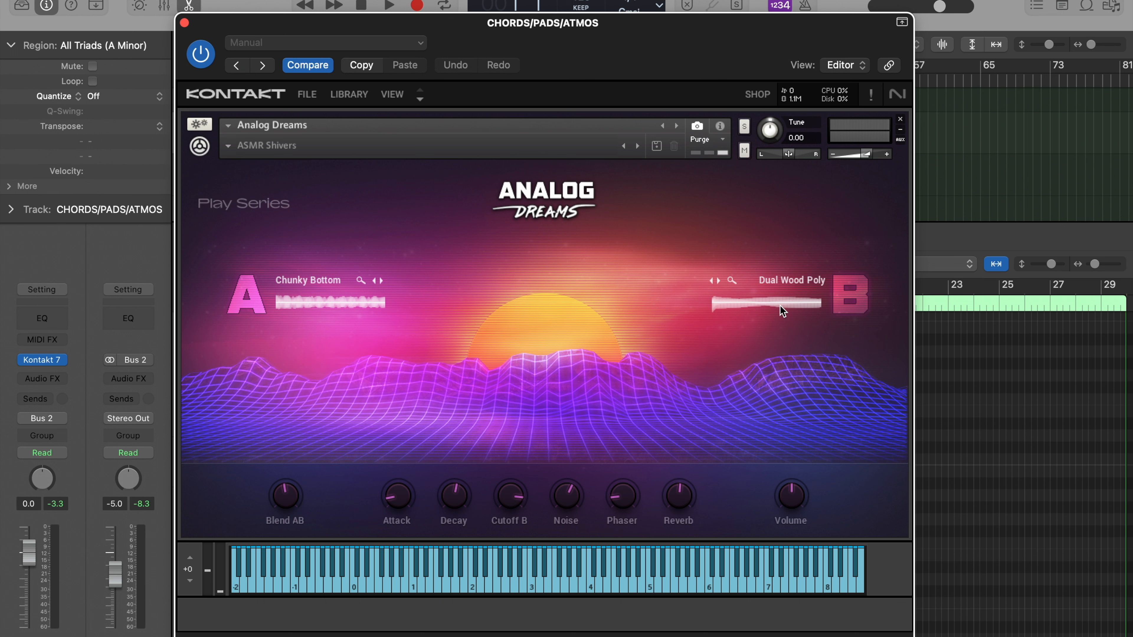
pyautogui.moveTo(493, 277)
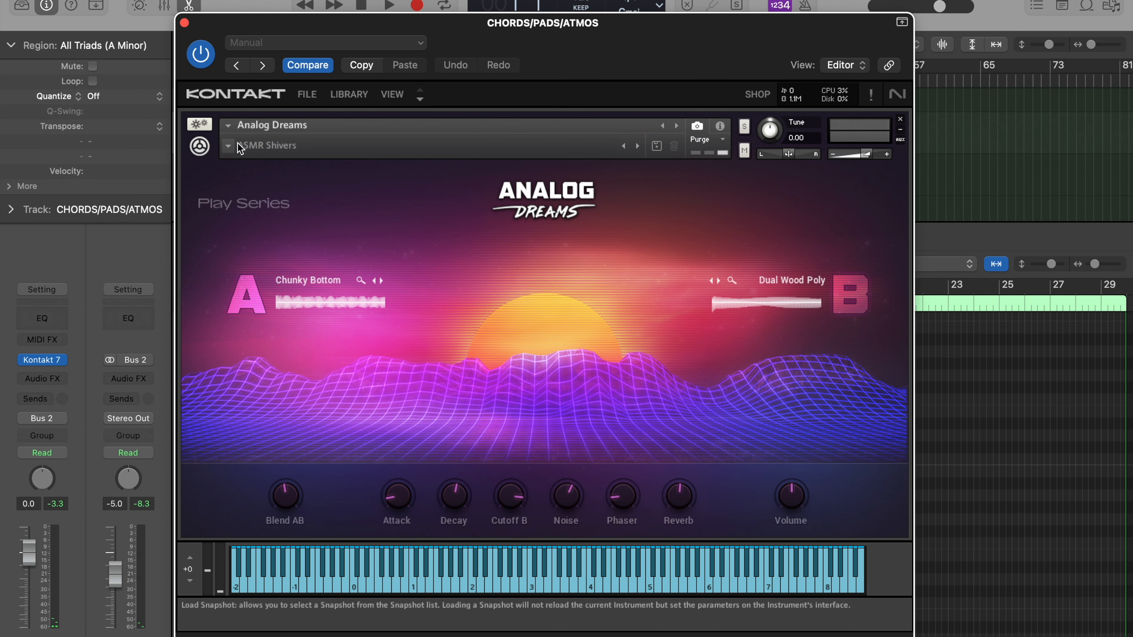
pyautogui.click(228, 147)
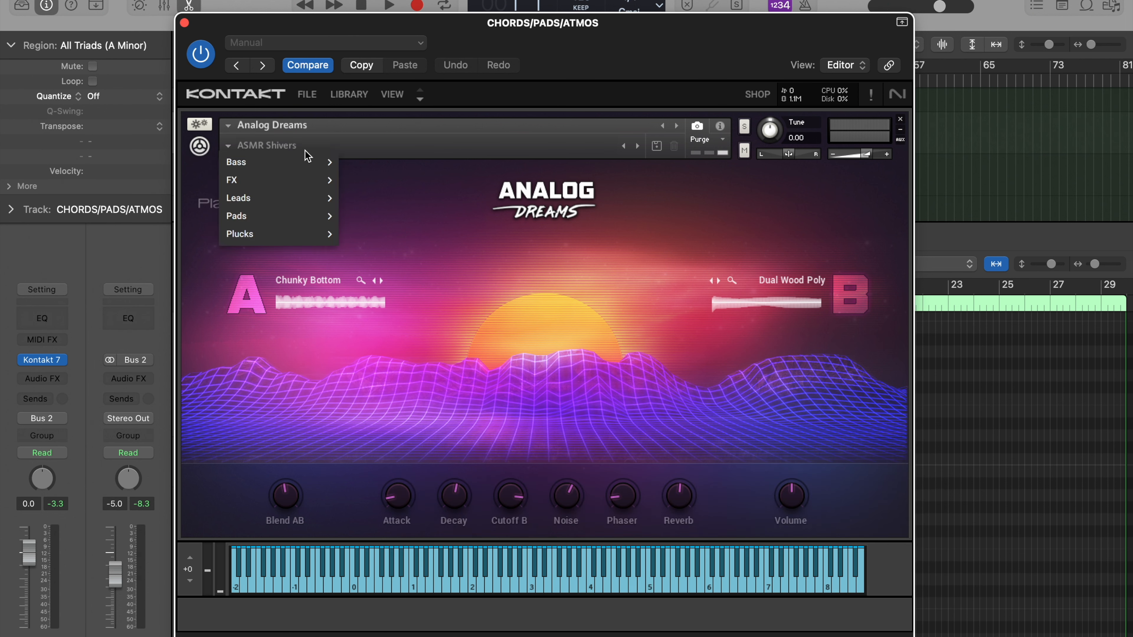
pyautogui.moveTo(294, 180)
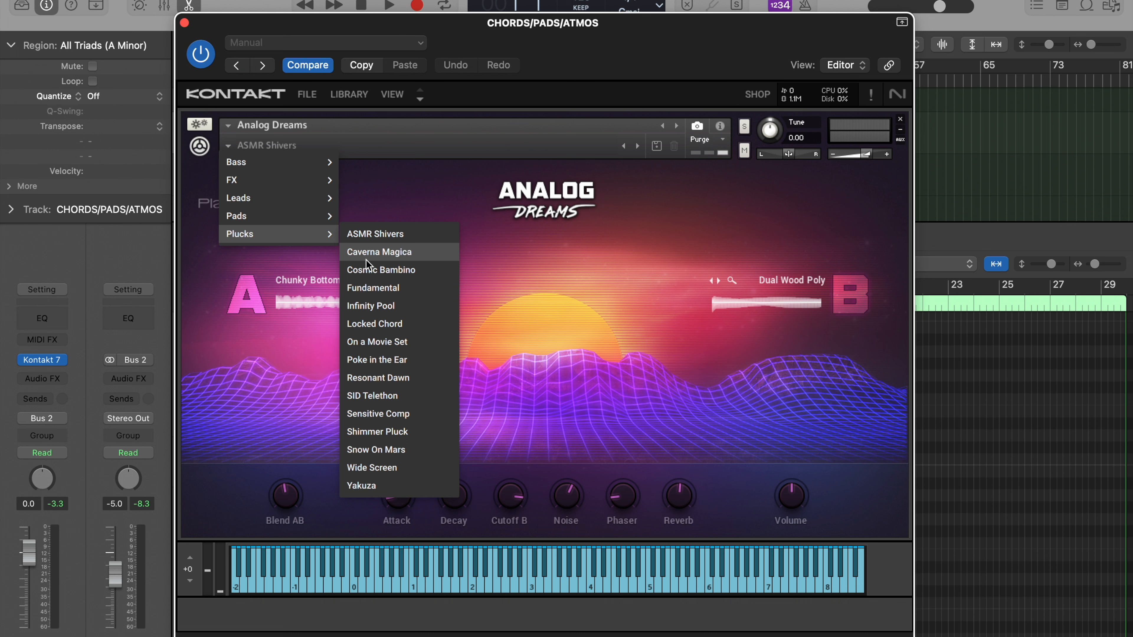
pyautogui.click(517, 148)
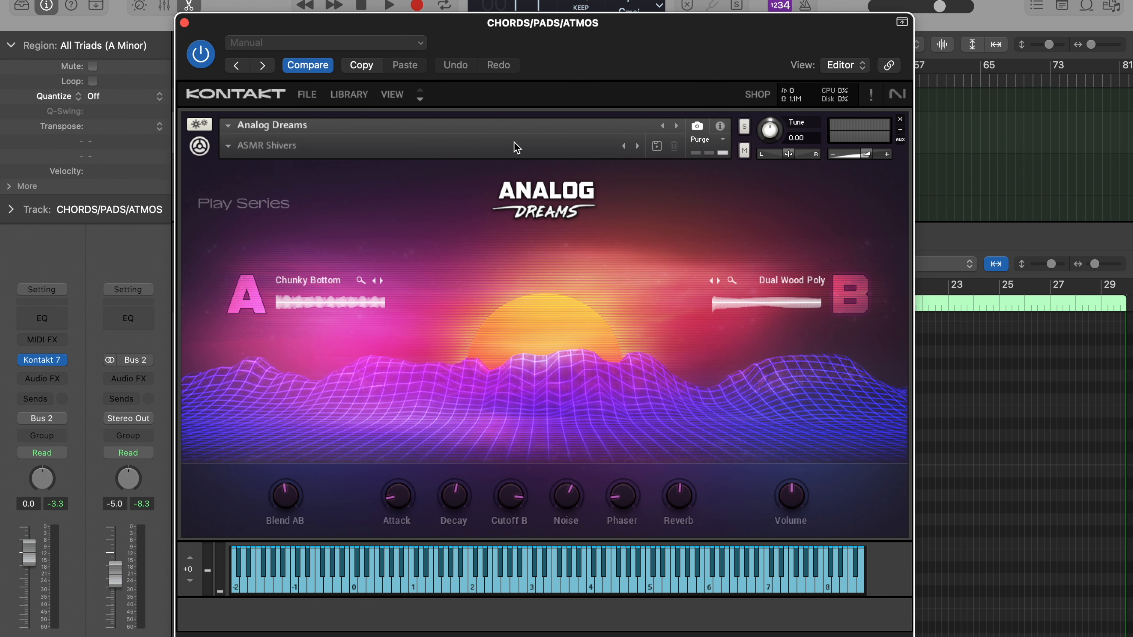
pyautogui.moveTo(444, 305)
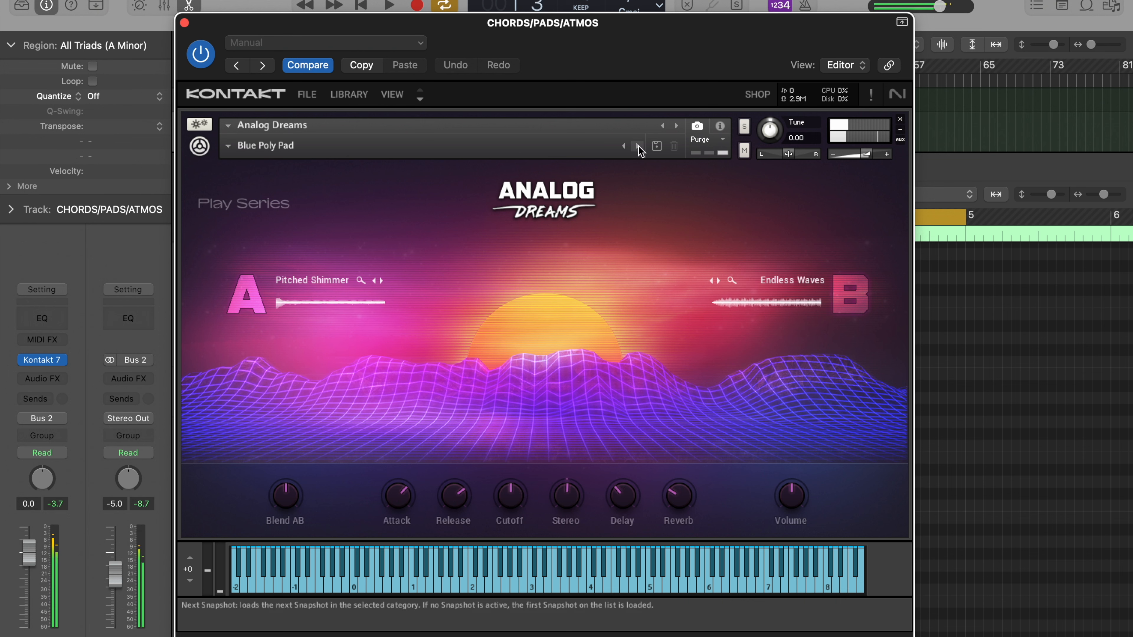
# Step: Step through Analog Dreams pad snapshots during looped playback until Darkest Dawn is loaded
pyautogui.click(388, 6)
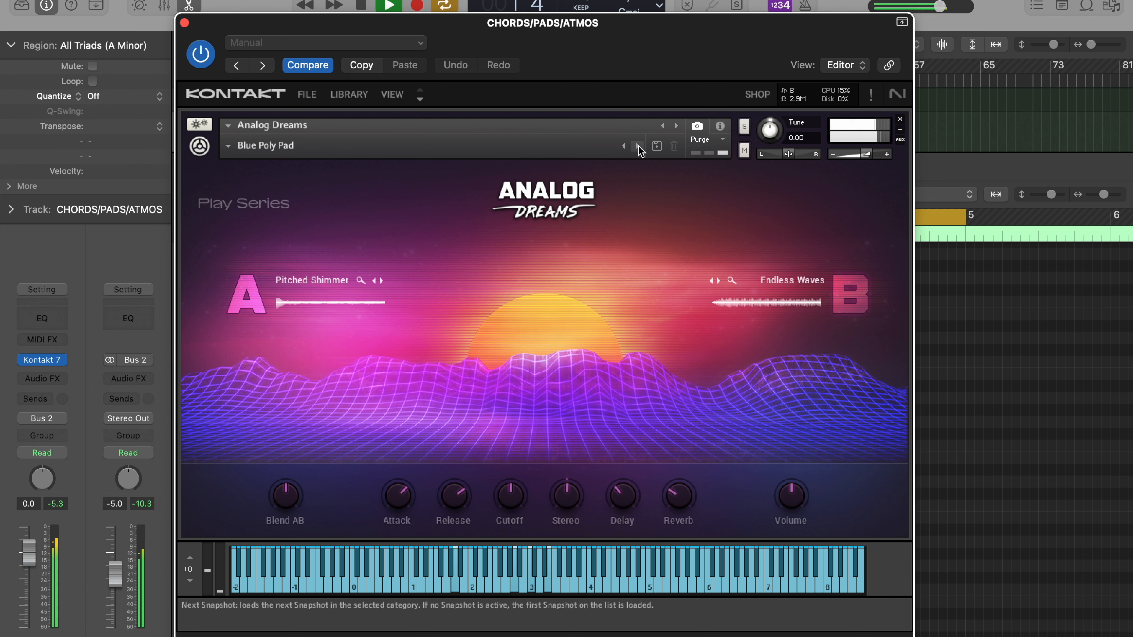
pyautogui.click(634, 146)
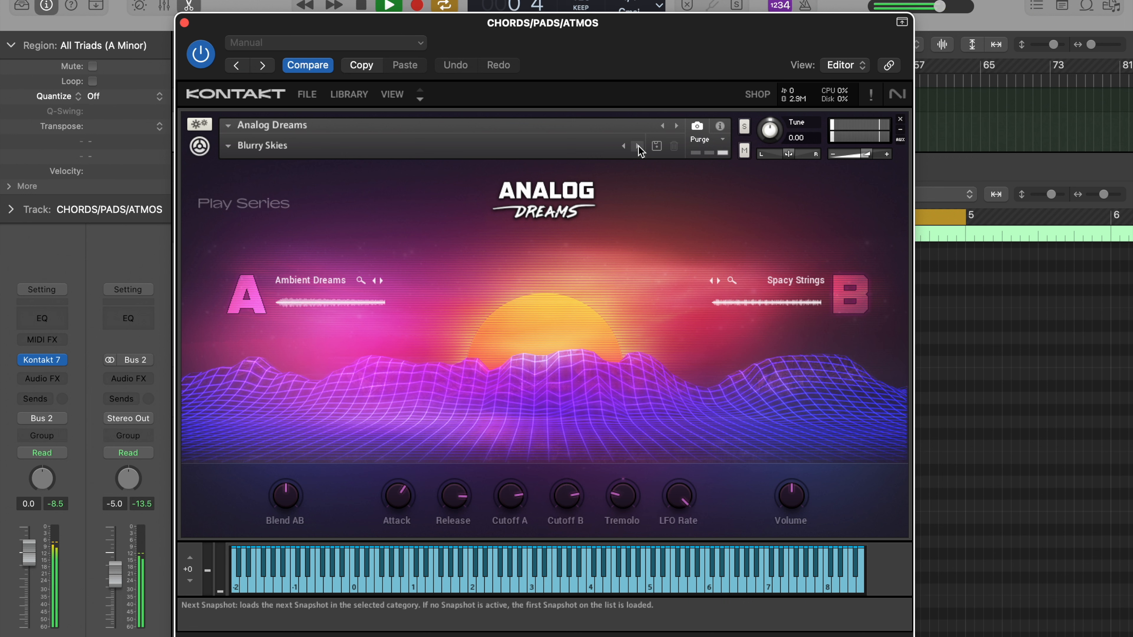
pyautogui.click(635, 145)
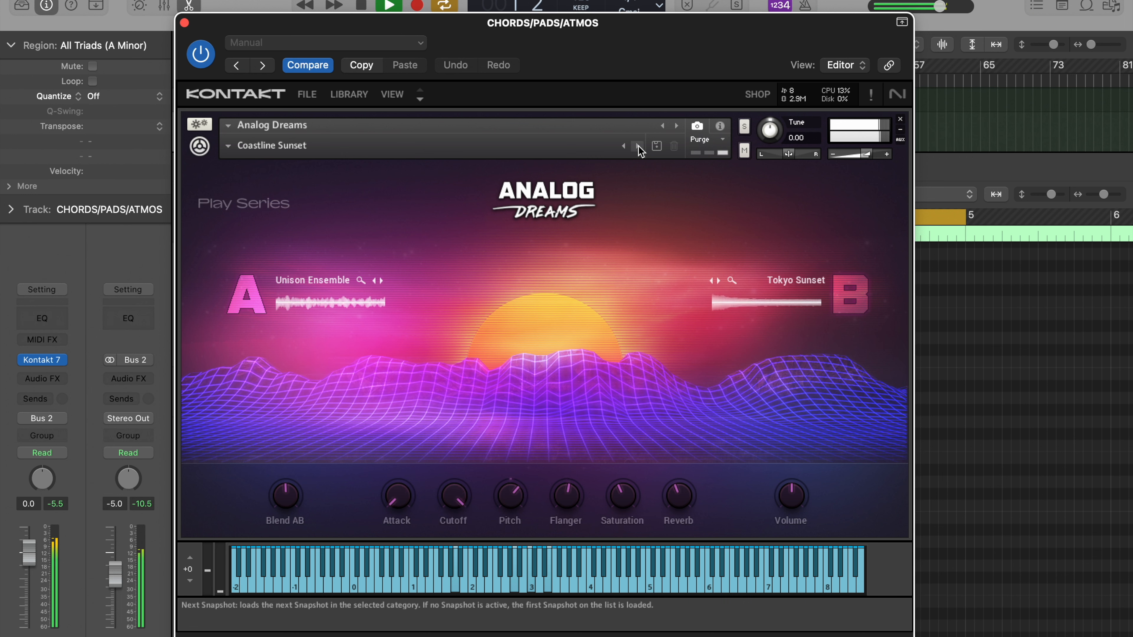
pyautogui.click(389, 6)
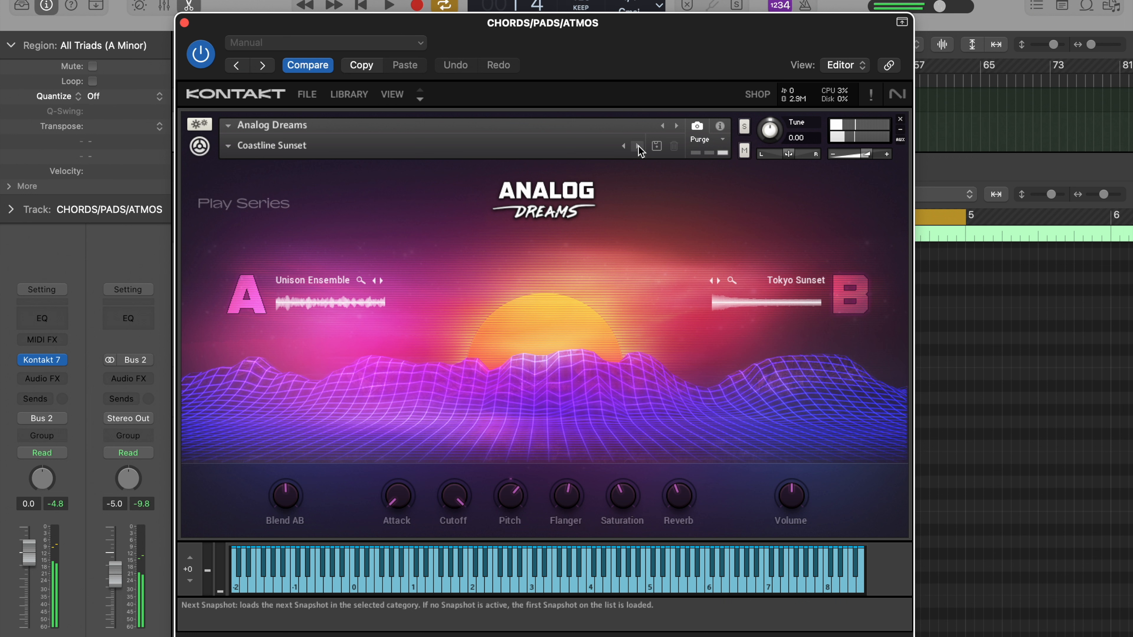
pyautogui.click(634, 146)
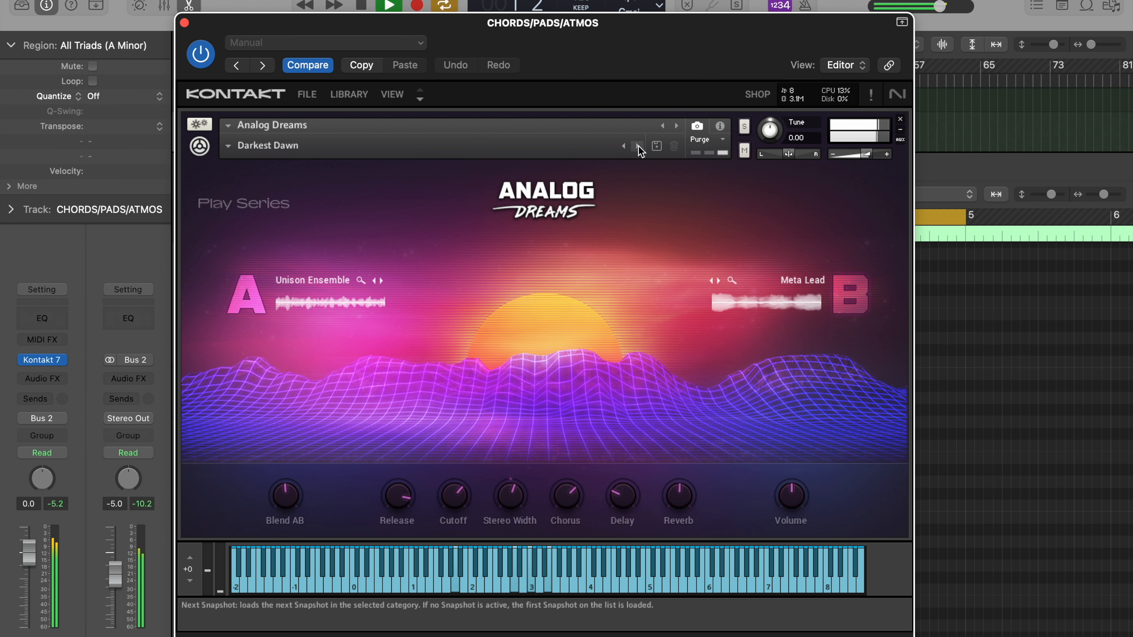
pyautogui.click(636, 146)
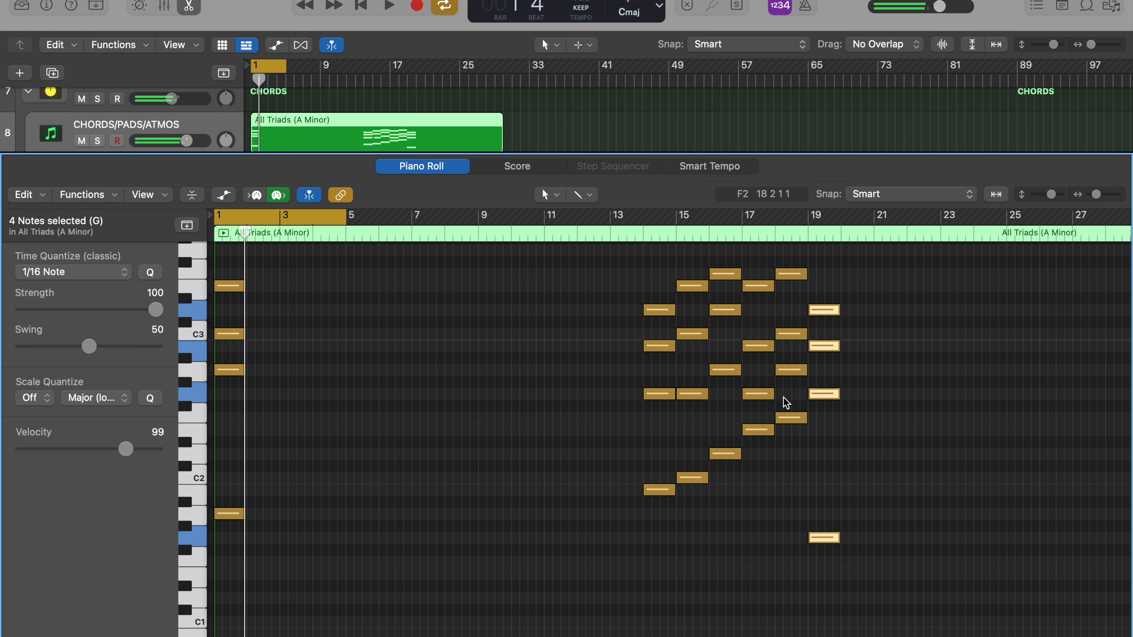
# Step: Copy A-minor chord notes into the first bars of the All Triads region as a progression
pyautogui.click(692, 286)
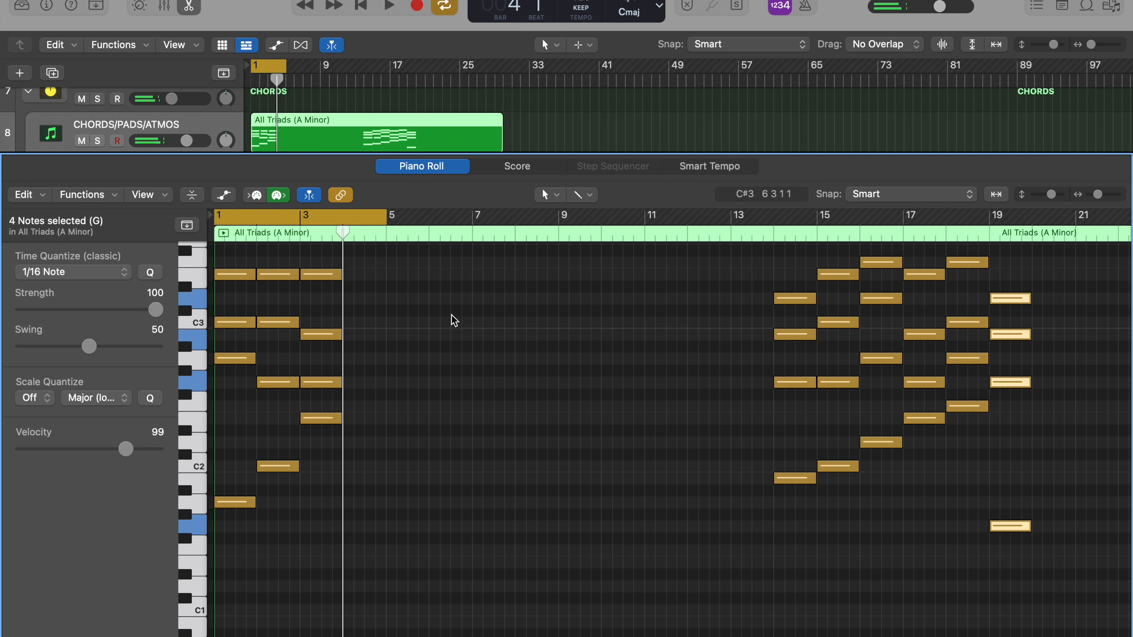
pyautogui.click(388, 7)
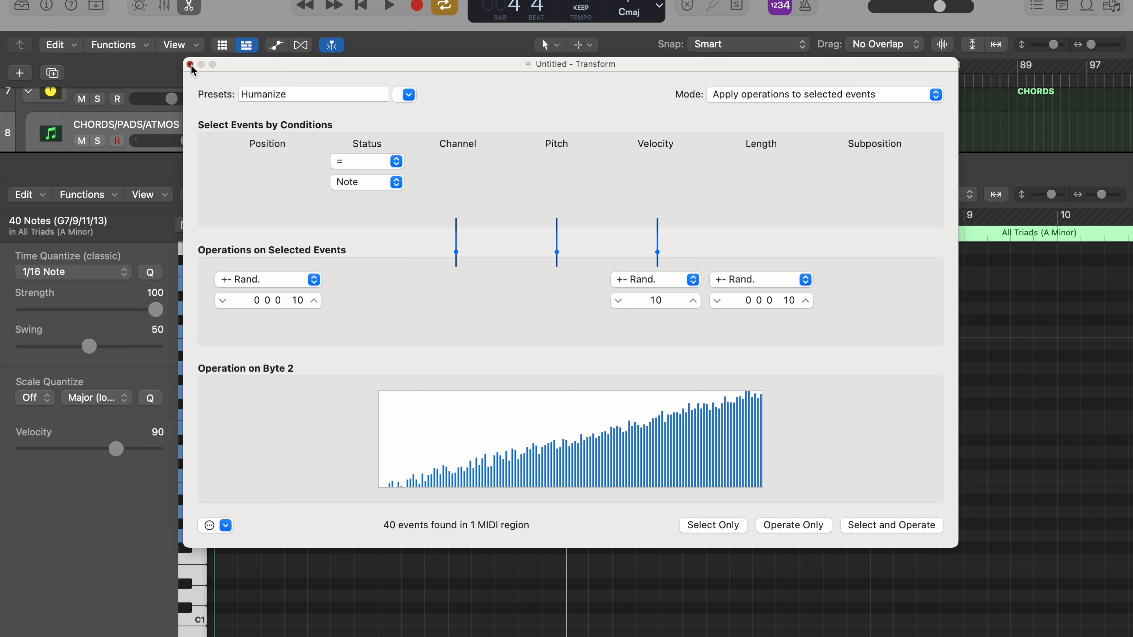
# Step: Apply the Humanize transform and leave four one-bar chords in the region
pyautogui.click(190, 64)
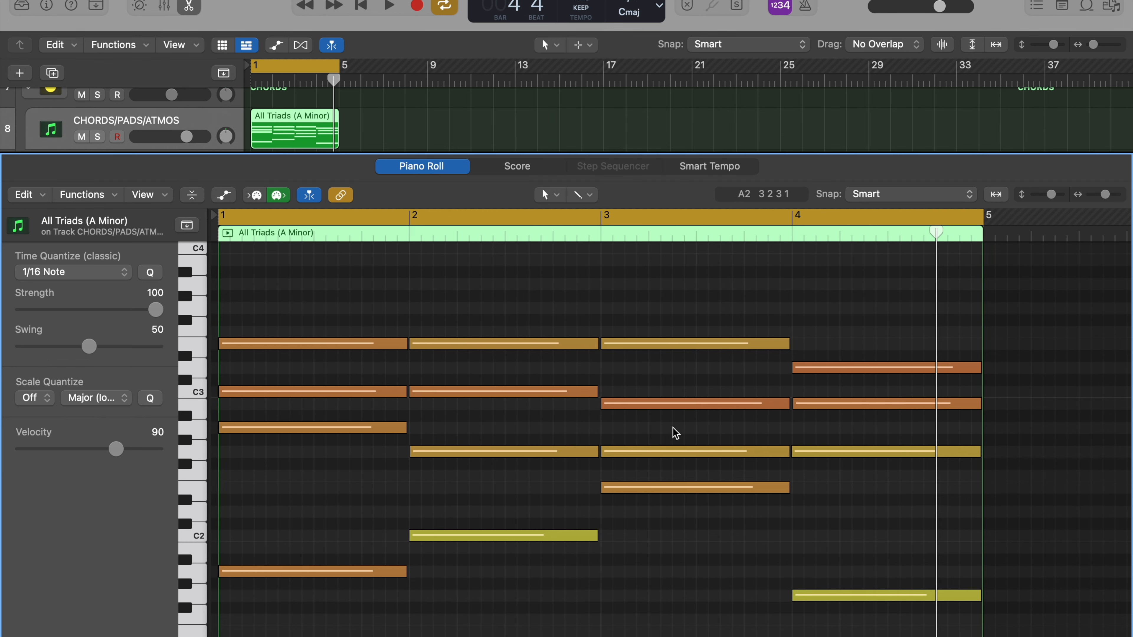
# Step: Close the Piano Roll, leaving the four-bar region in the tracks area
pyautogui.click(388, 7)
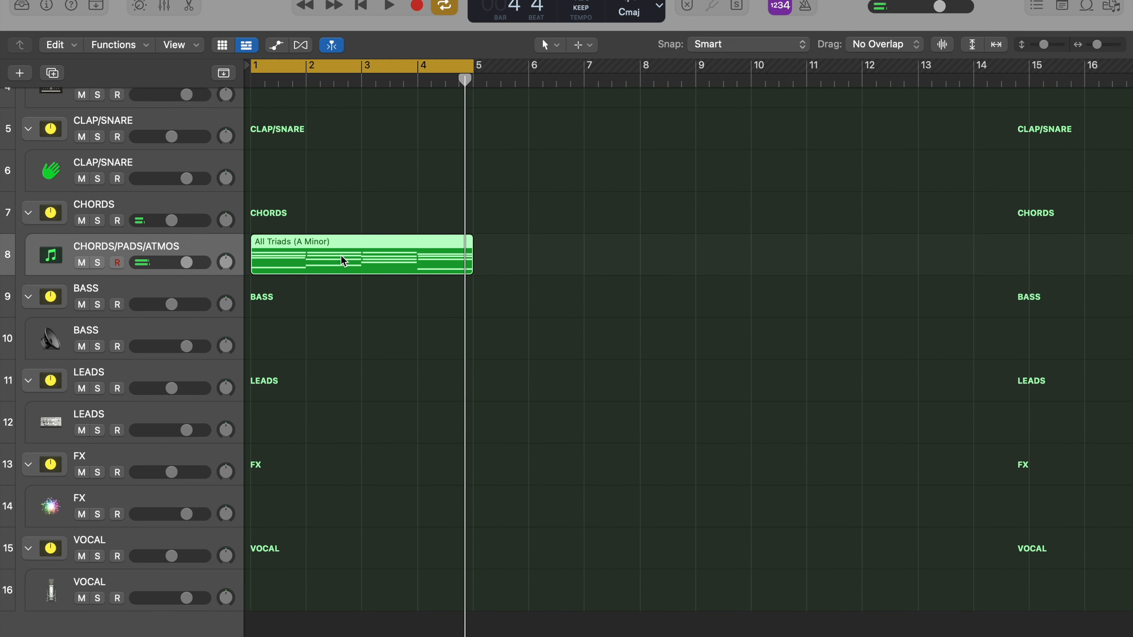
# Step: Bounce the All Triads region in place to a new track named PAD, muting the original
pyautogui.rightClick(344, 262)
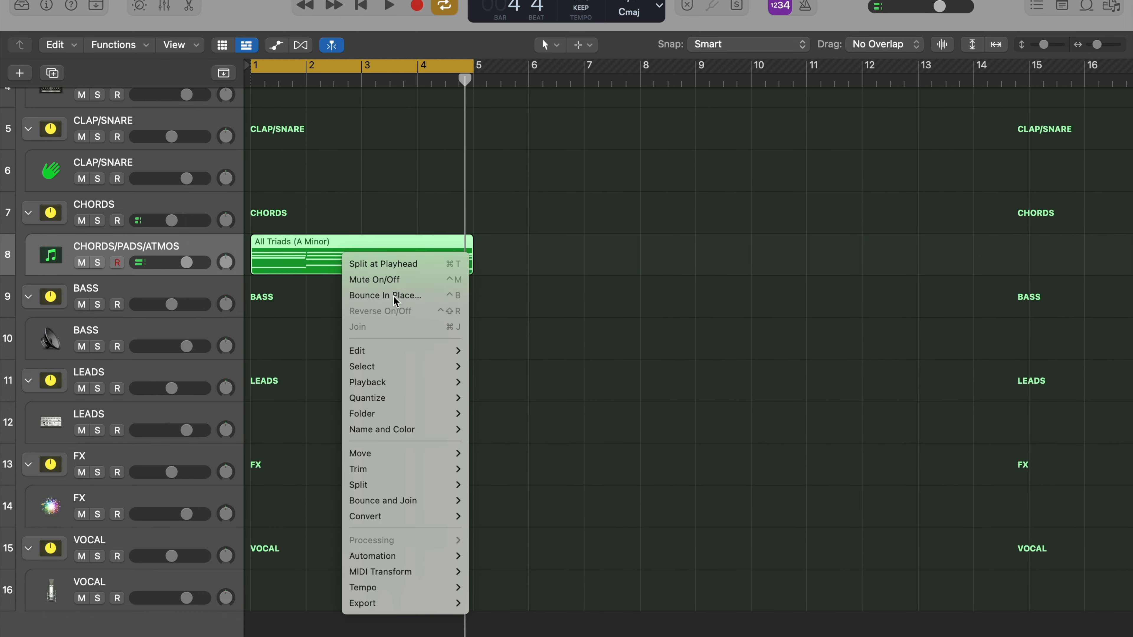
pyautogui.click(384, 295)
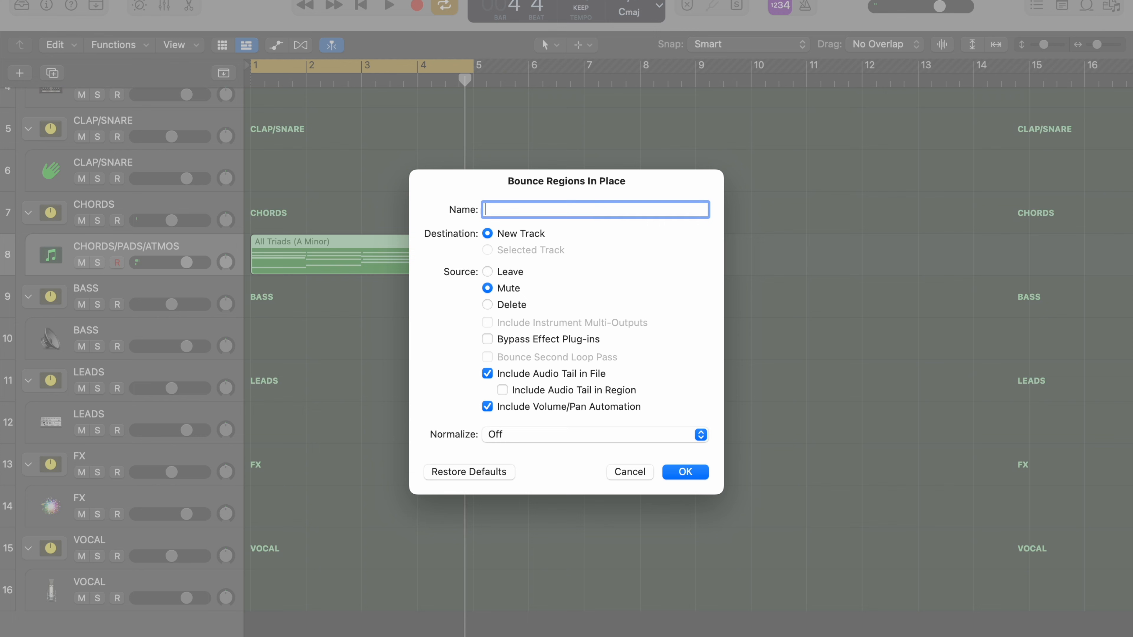
pyautogui.write('PA')
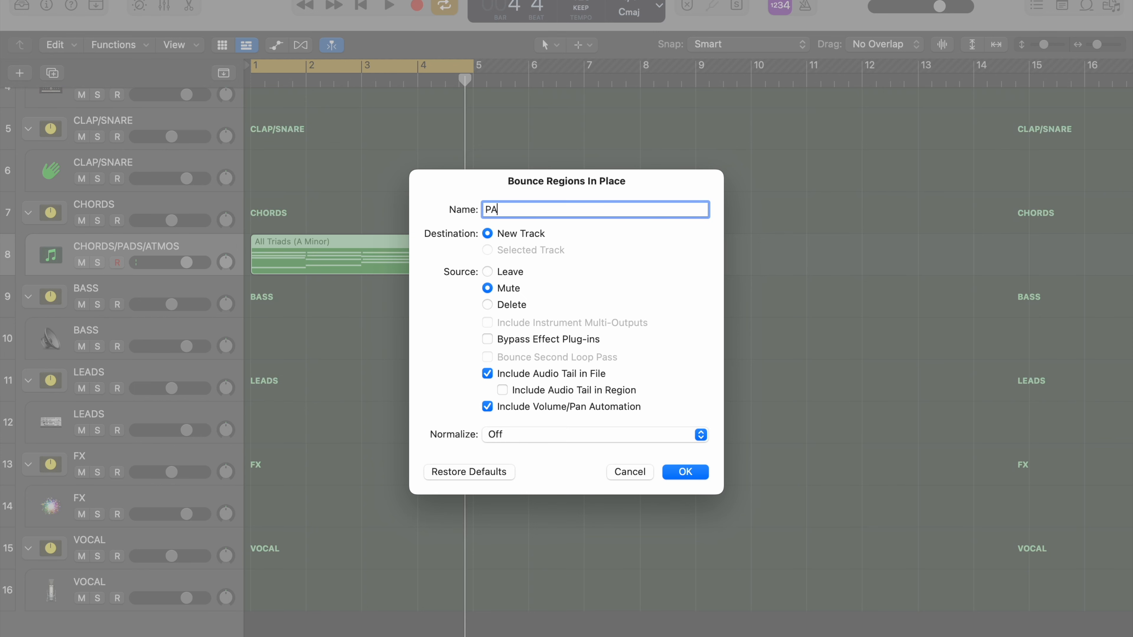
pyautogui.click(684, 472)
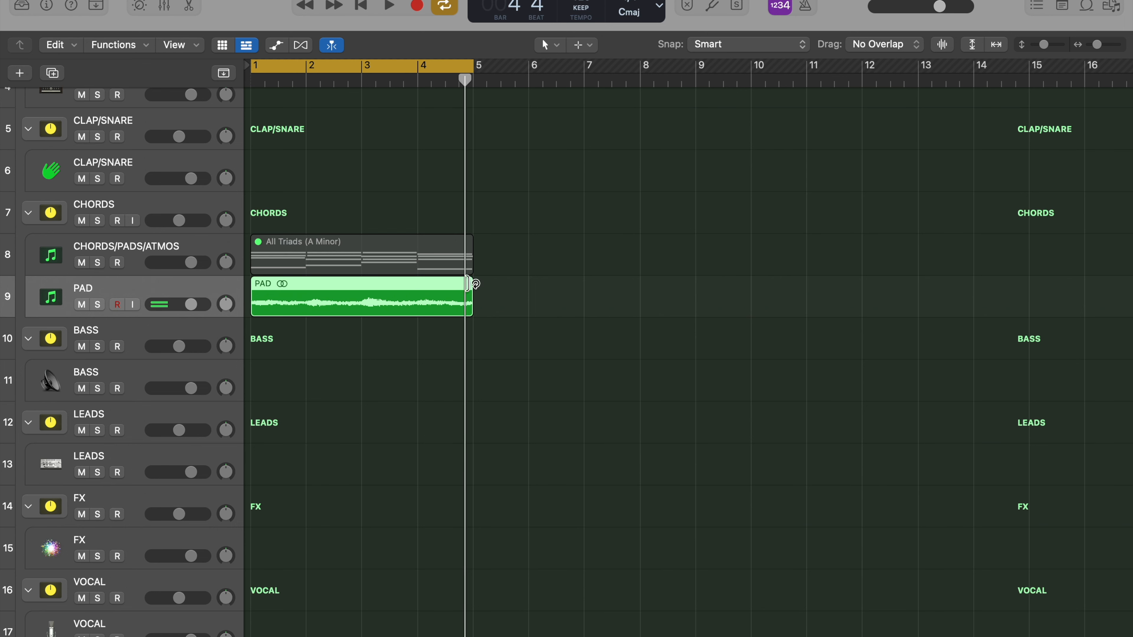
# Step: Loop the PAD region past bar 10, audition Transpose values, and leave it untransposed
pyautogui.click(388, 6)
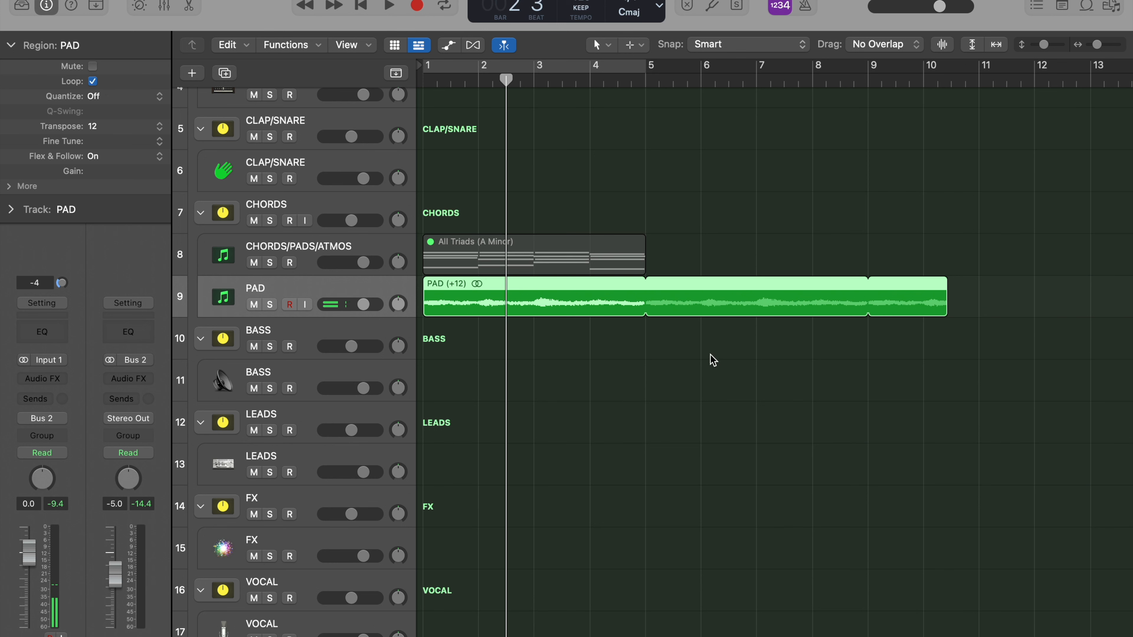
pyautogui.click(388, 6)
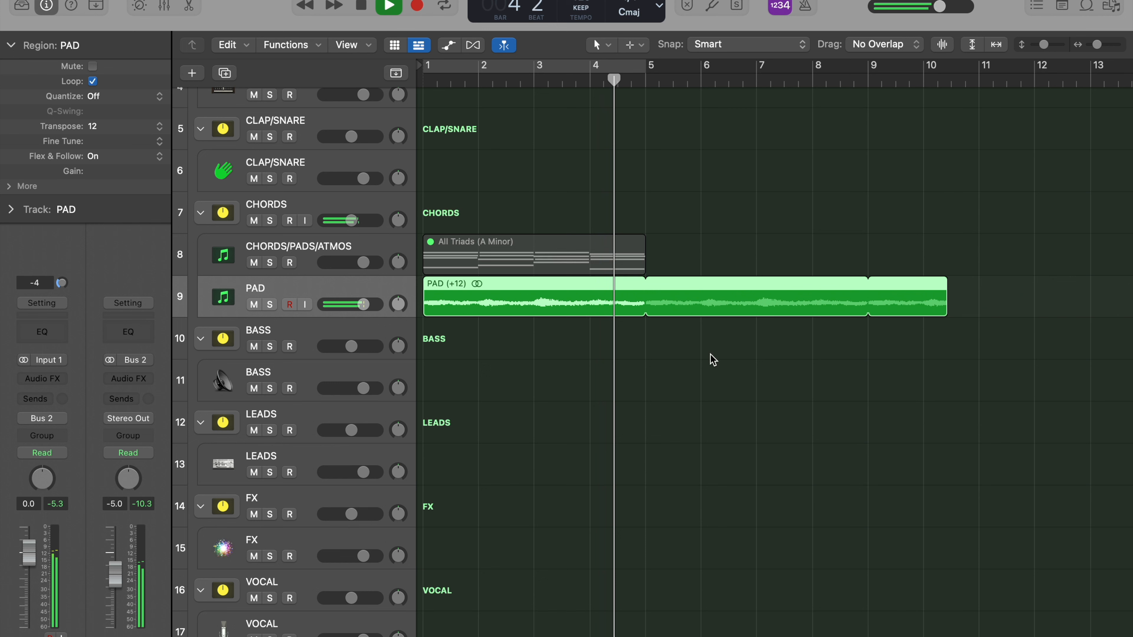
pyautogui.click(387, 7)
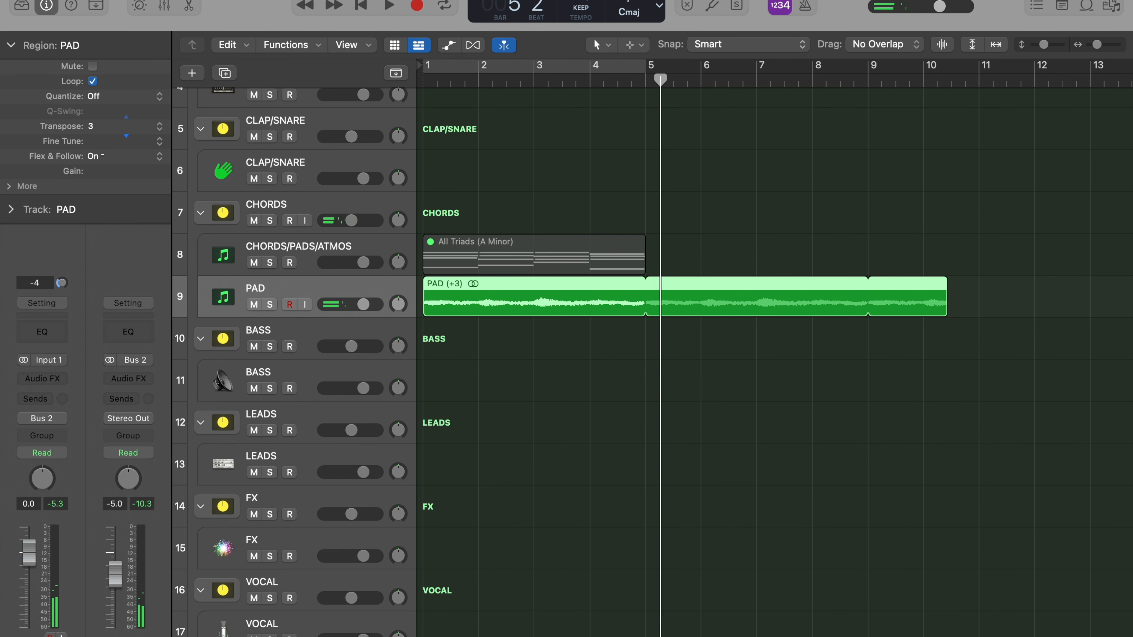
pyautogui.click(388, 7)
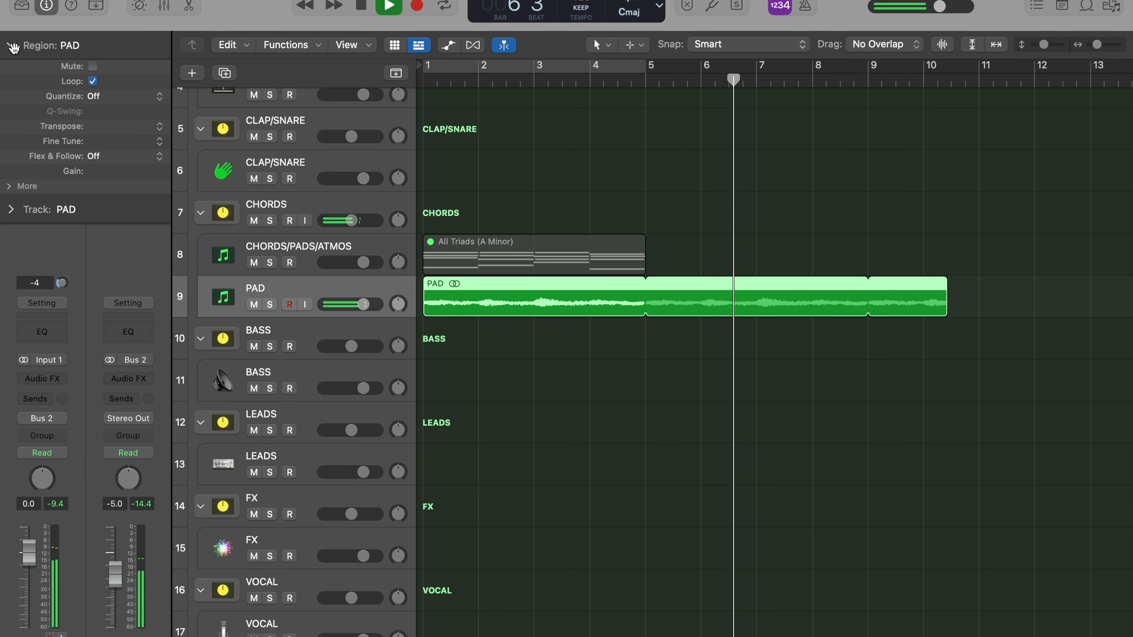
pyautogui.click(388, 6)
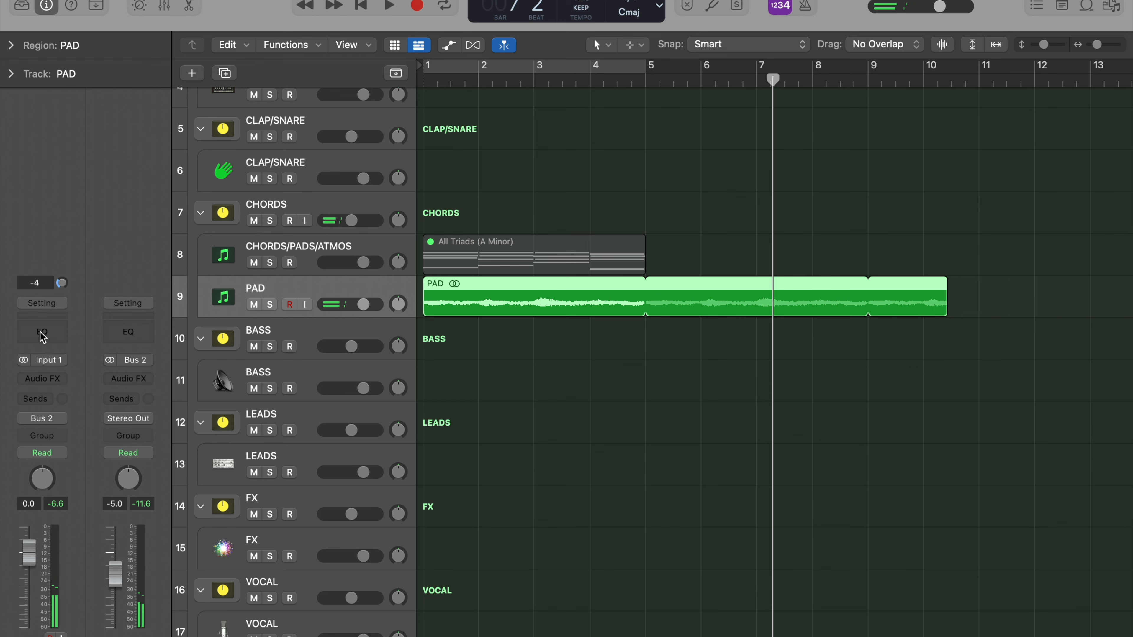
# Step: Insert a Channel EQ with a low-end cut and a Sample Delay on the PAD channel
pyautogui.click(41, 336)
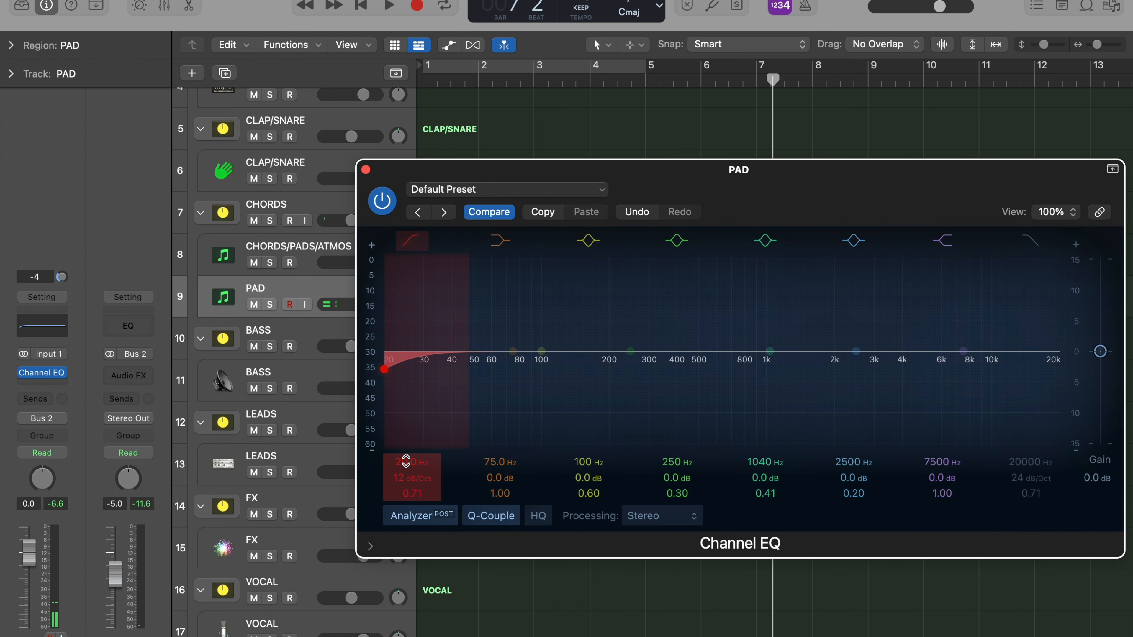
pyautogui.click(389, 6)
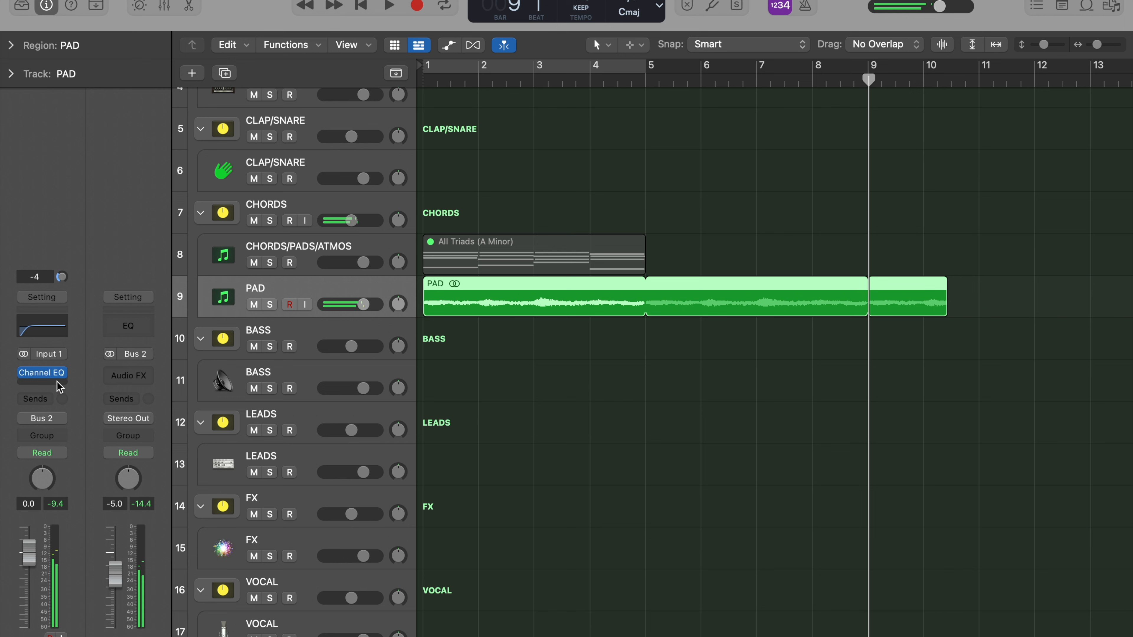
pyautogui.click(41, 372)
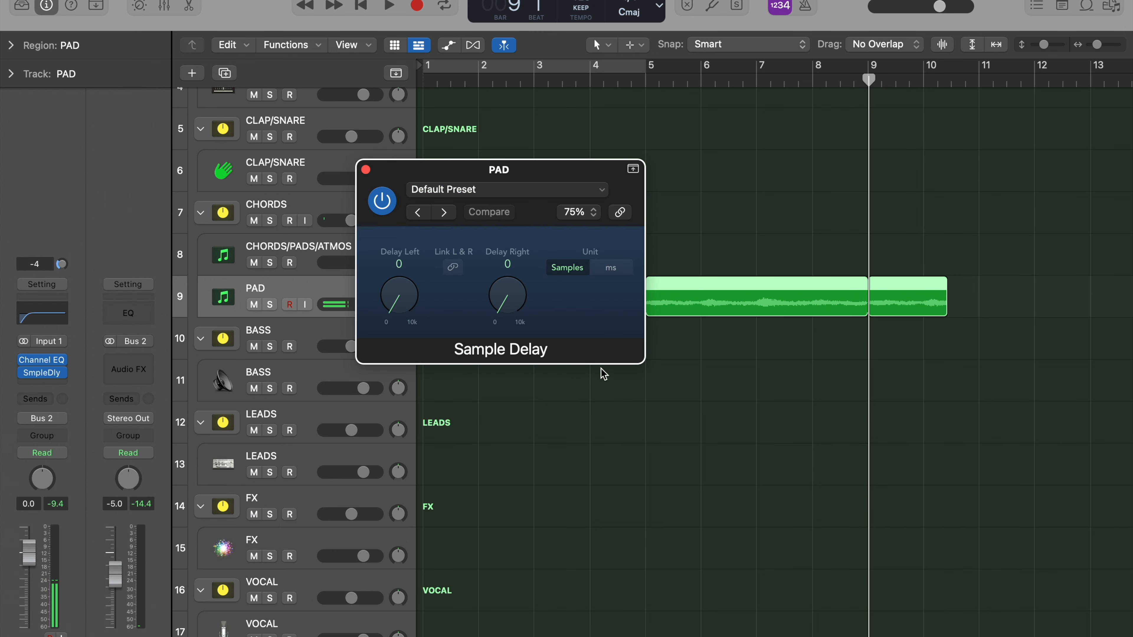
pyautogui.click(366, 169)
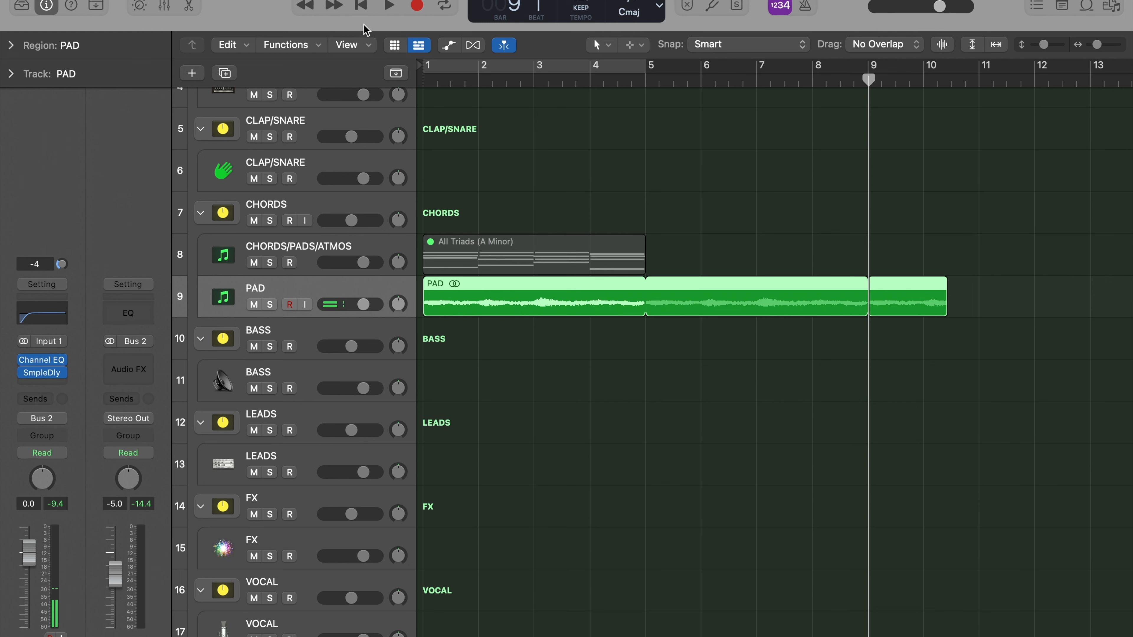
pyautogui.click(389, 5)
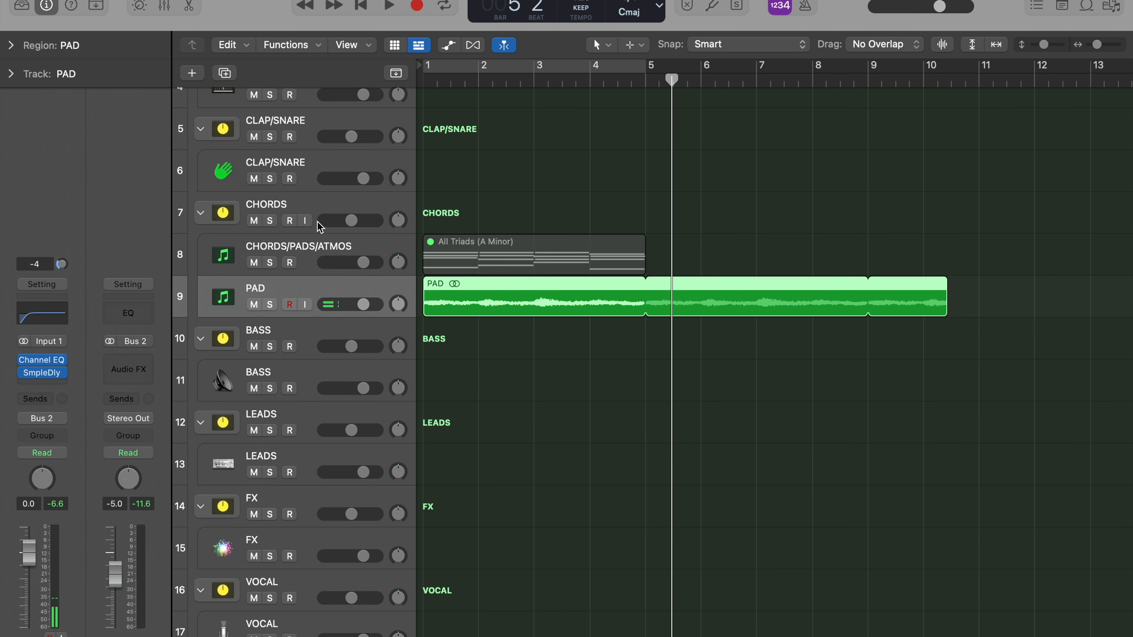
# Step: Set the PAD region's Fade-In and Fade-Out to 10 in the Region Inspector
pyautogui.click(38, 46)
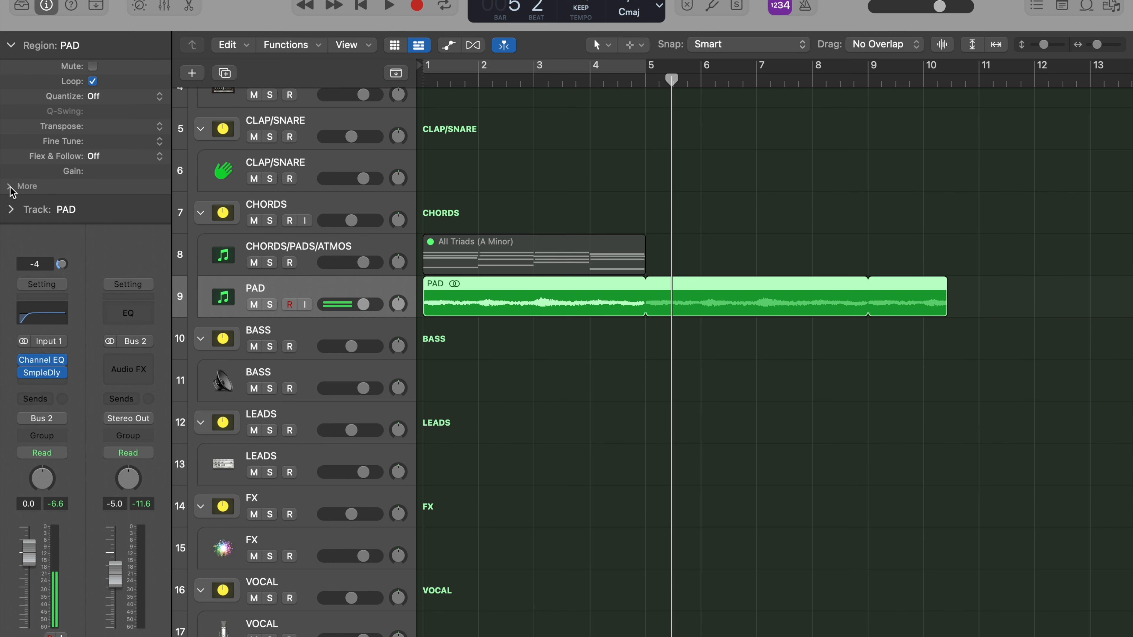
pyautogui.click(26, 187)
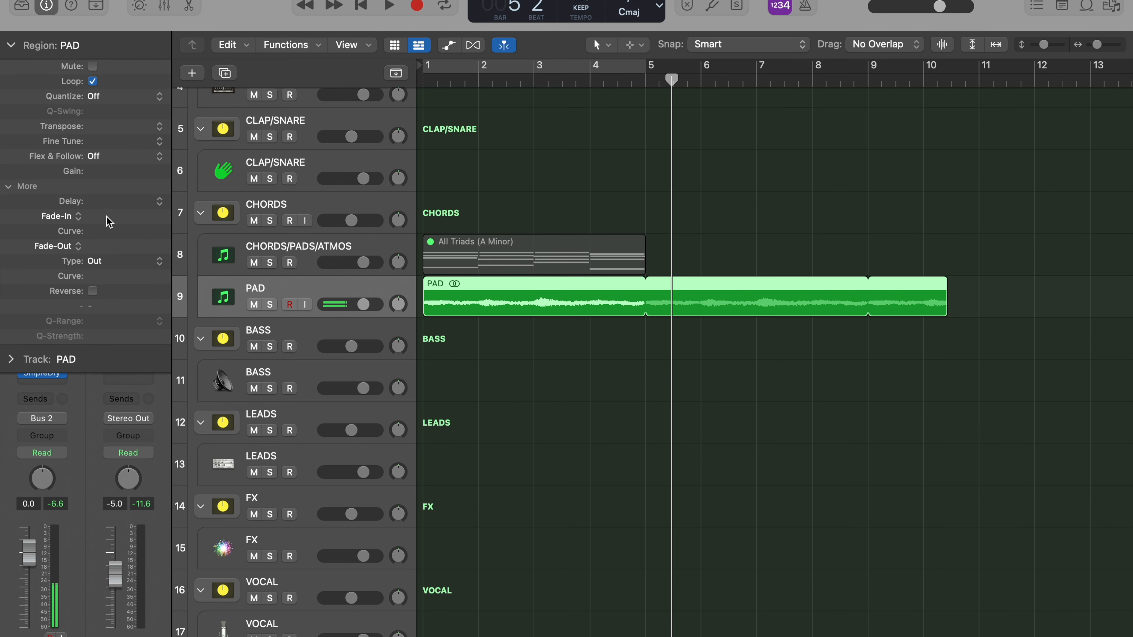
pyautogui.moveTo(99, 254)
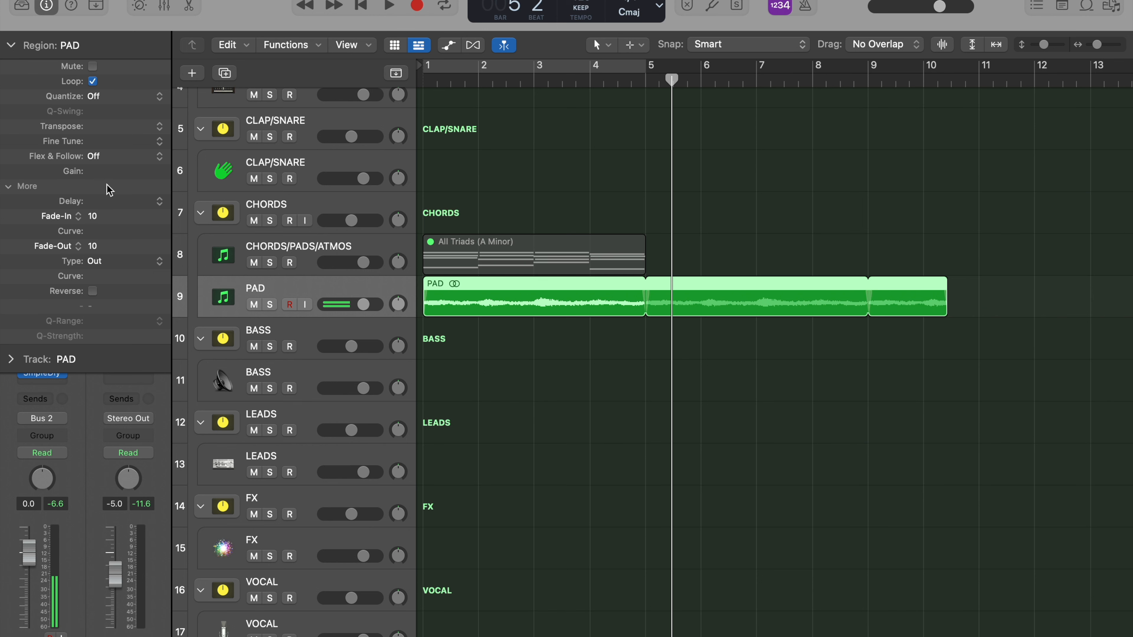
pyautogui.click(389, 5)
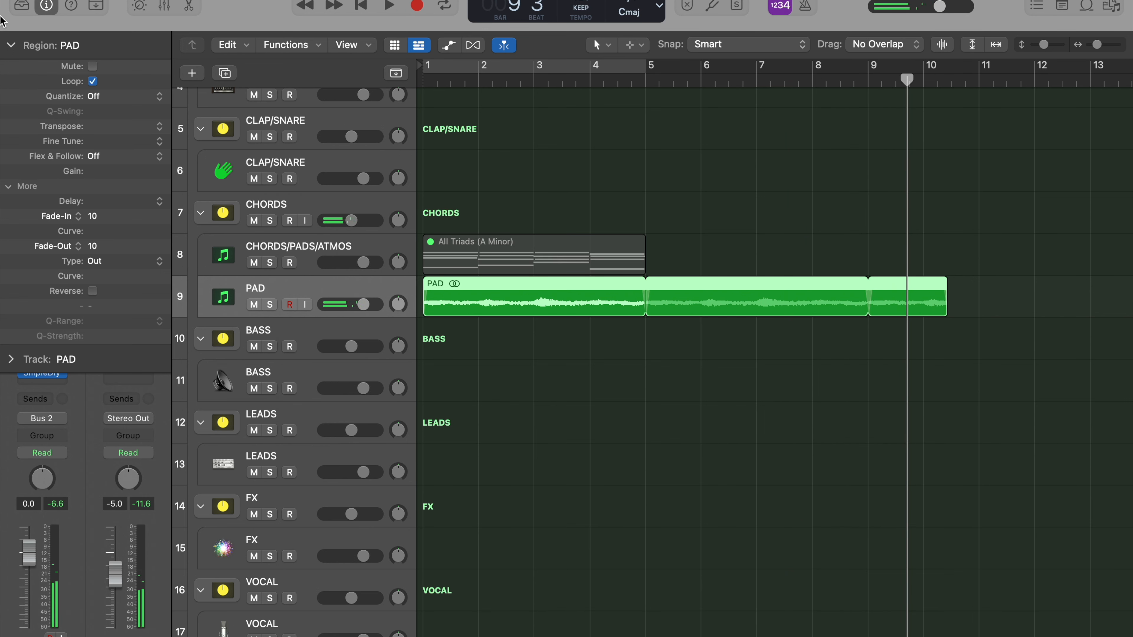
pyautogui.click(10, 45)
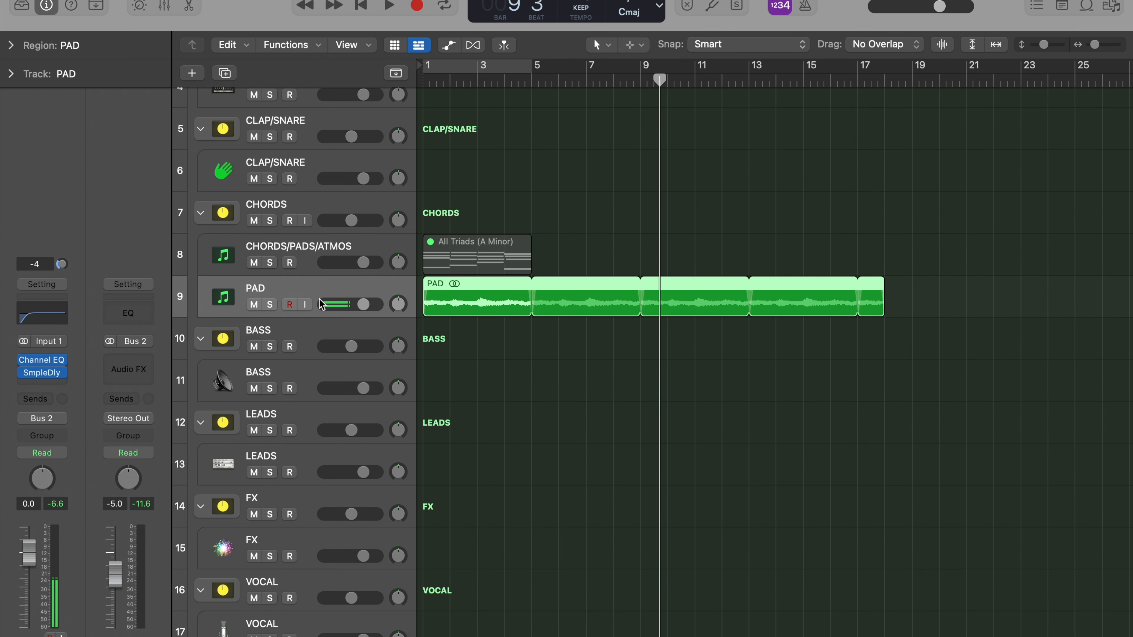
# Step: Reopen the CHORDS/PADS/ATMOS track's Kontakt 7 Analog Dreams instrument showing the Flying Angels snapshot
pyautogui.click(476, 253)
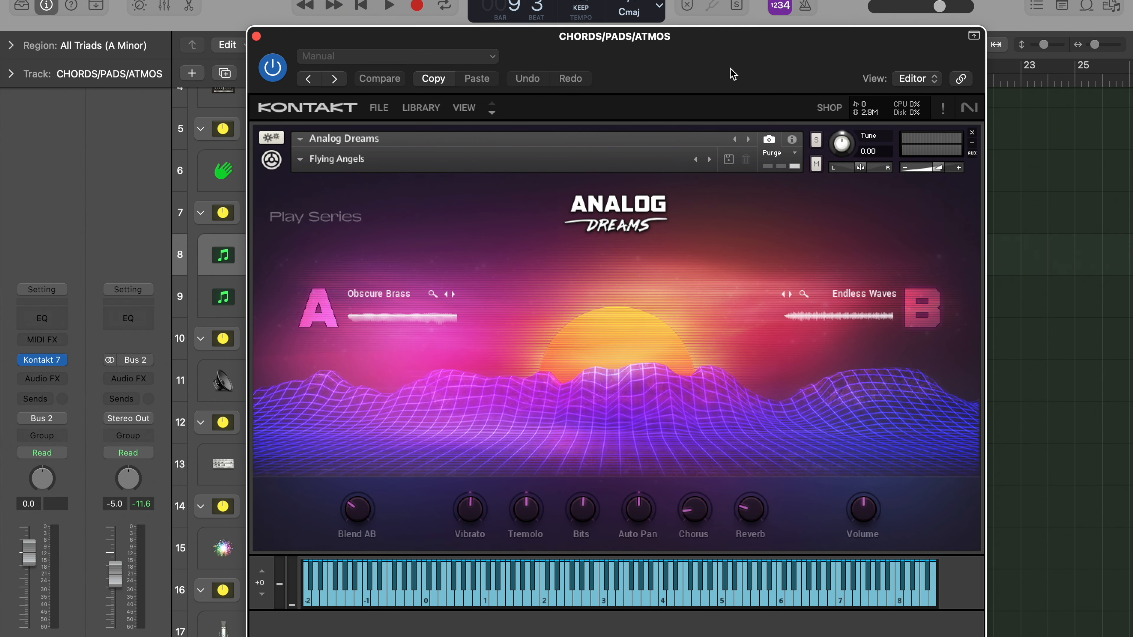
pyautogui.moveTo(669, 64)
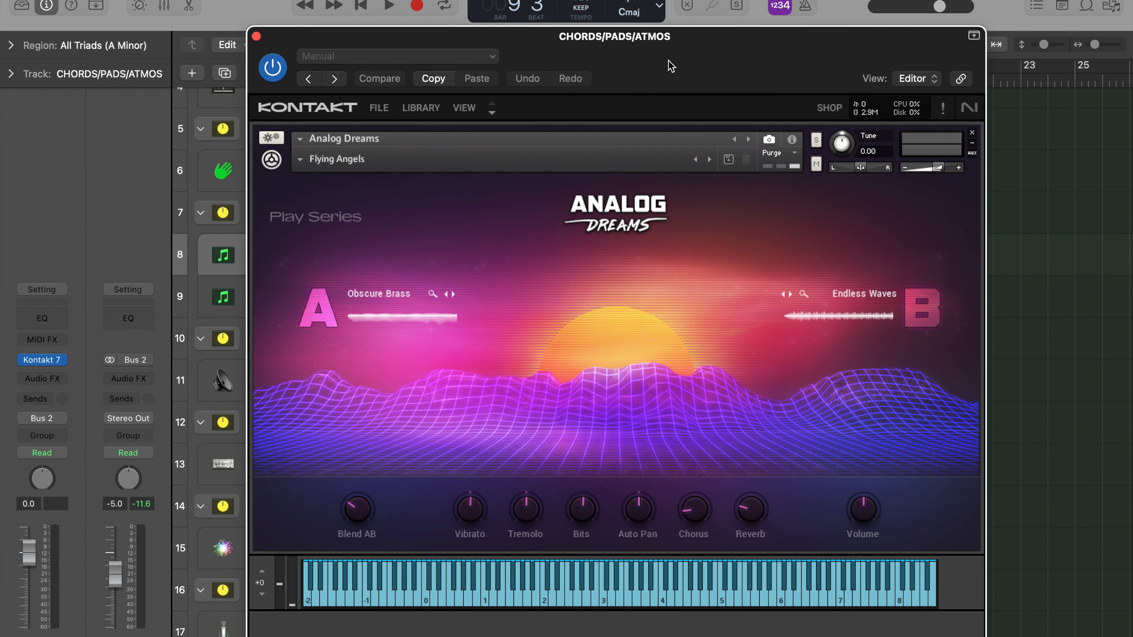